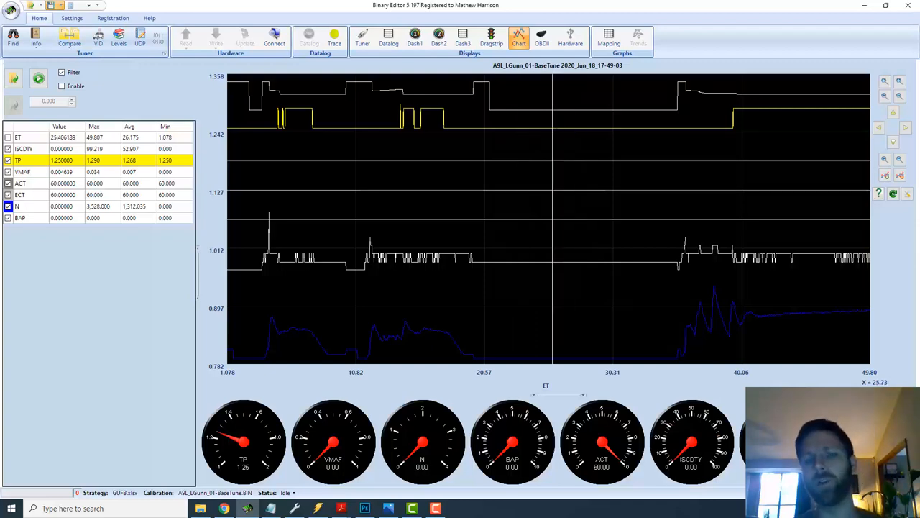
# Step: Show the RATIV initial throttle position scalar of 1.25 volts alongside the logged TP trace
pyautogui.click(363, 38)
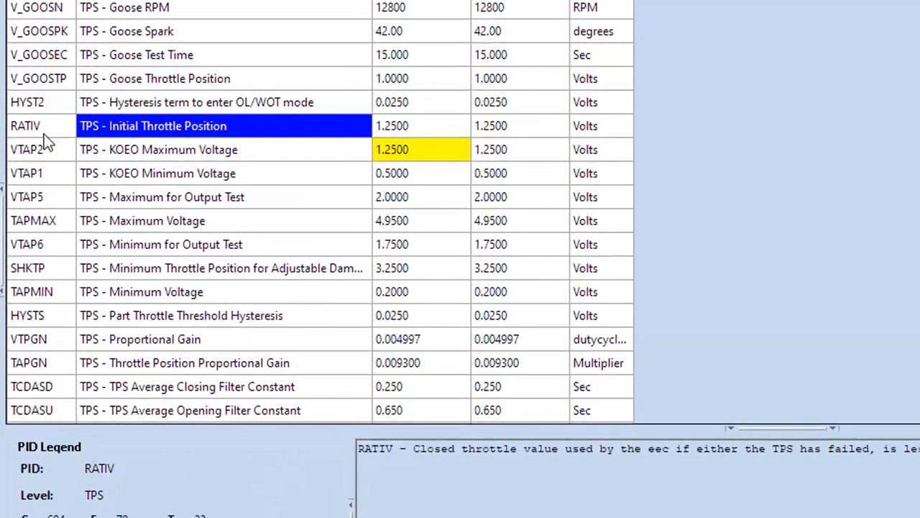
pyautogui.moveTo(193, 129)
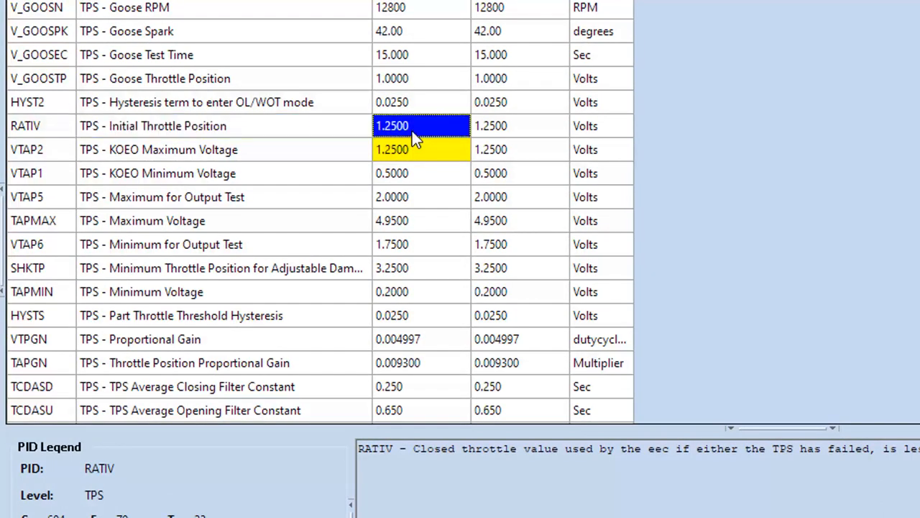
pyautogui.moveTo(566, 480)
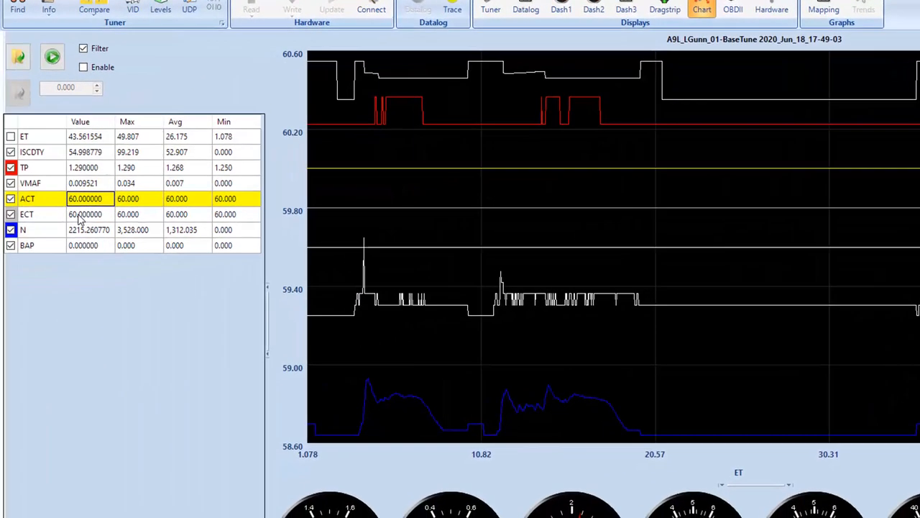
# Step: Place the chart marker near ET 31 s where RPM and idle duty read zero
pyautogui.click(85, 212)
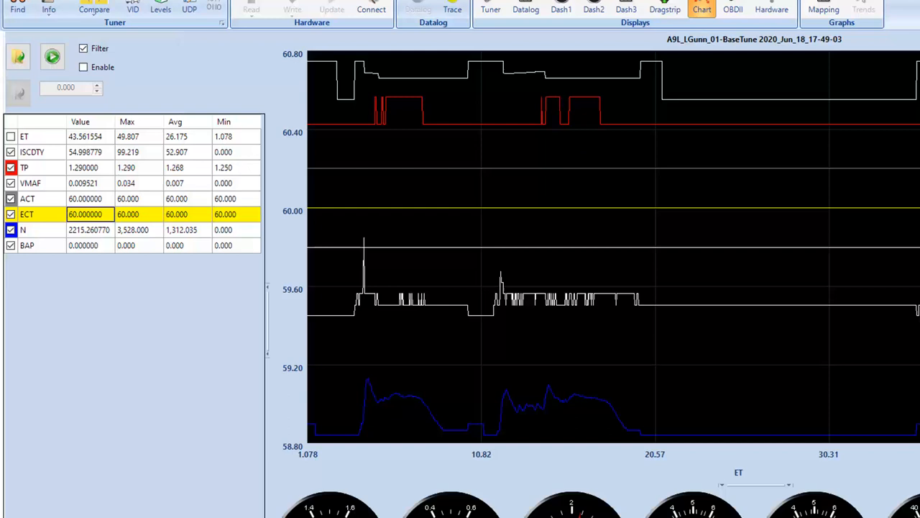
pyautogui.moveTo(85, 198)
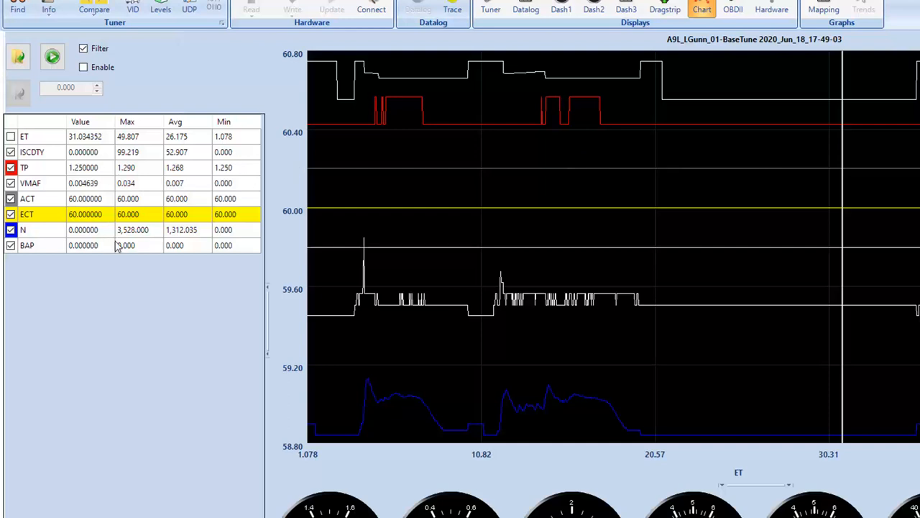
# Step: Zoom the chart and move the marker to about ET 18 s, reading ISCDTY ~55 and N ~1084
pyautogui.click(27, 245)
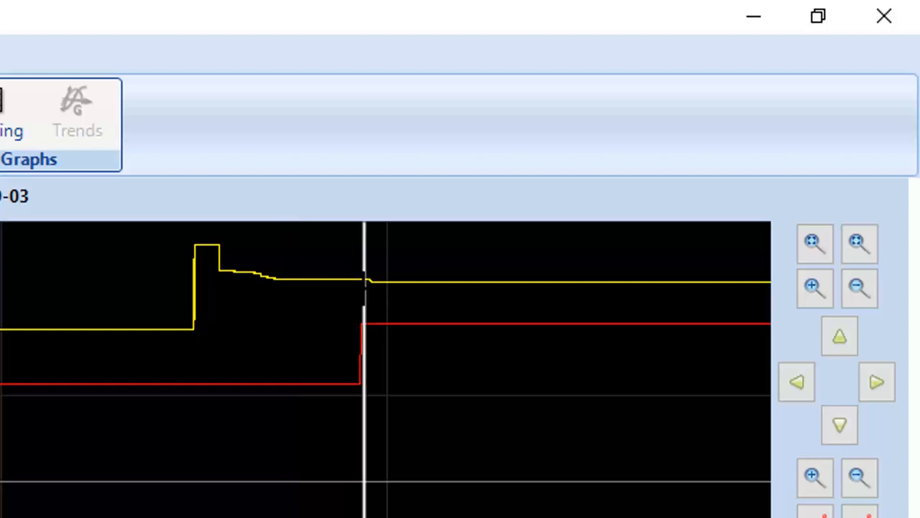
pyautogui.moveTo(365, 288); pyautogui.dragTo(414, 288)
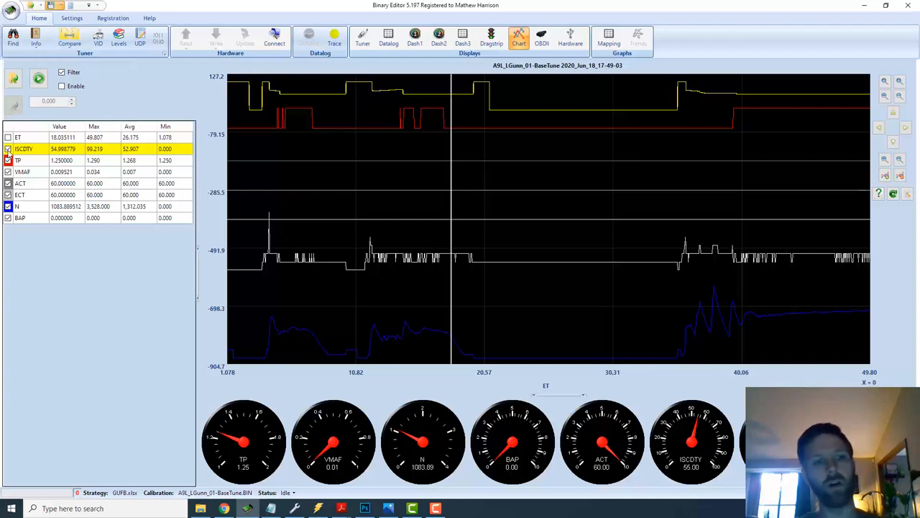
# Step: Move the marker to about 43.5 s, reading RPM ~2266, throttle 1.29 and idle duty ~55
pyautogui.click(28, 172)
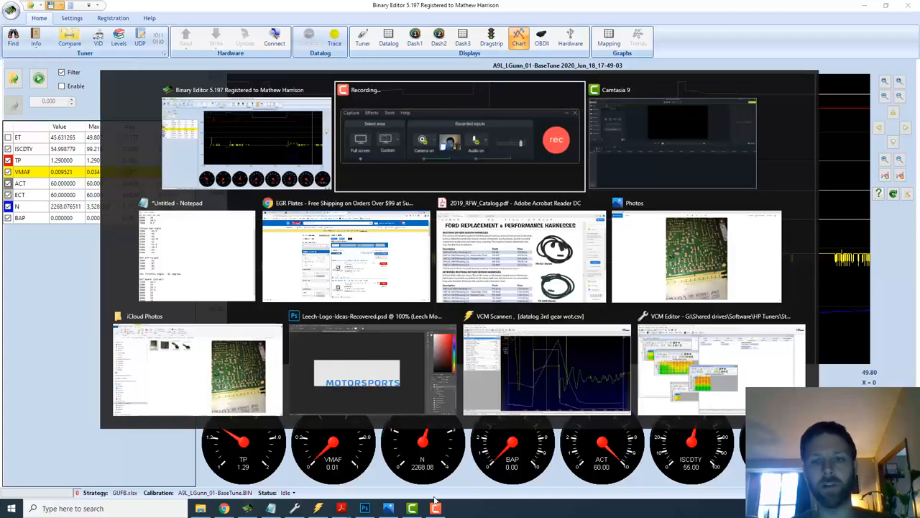
# Step: Switch to the Photos window showing IMG_7216.JPEG of the ECU board underside
pyautogui.click(696, 256)
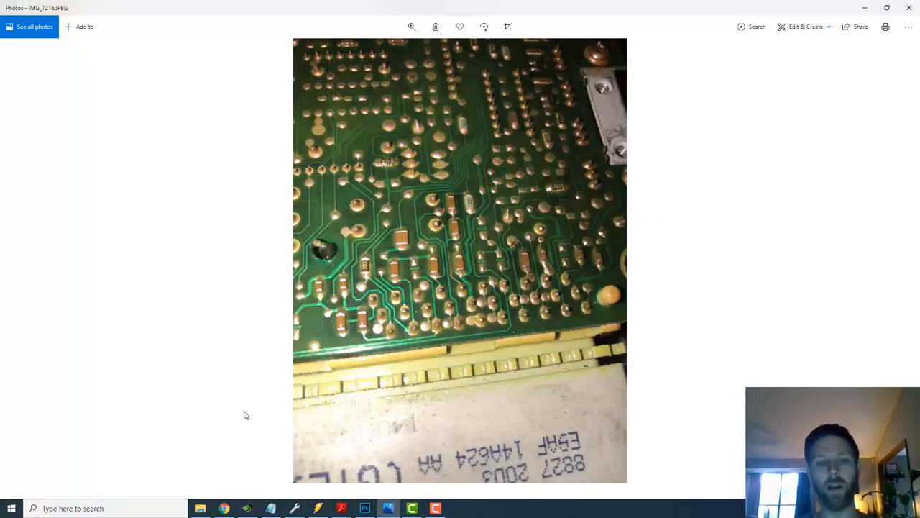
pyautogui.moveTo(518, 435)
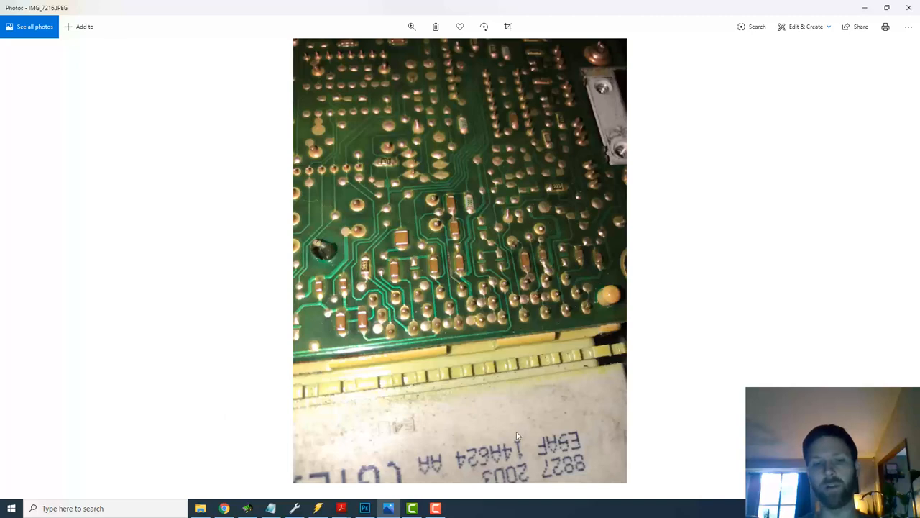
pyautogui.moveTo(463, 416)
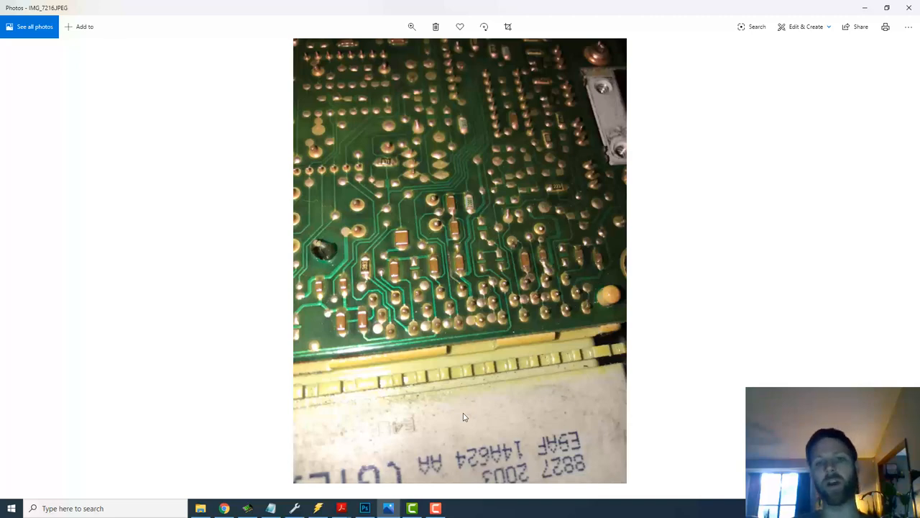
pyautogui.moveTo(428, 178)
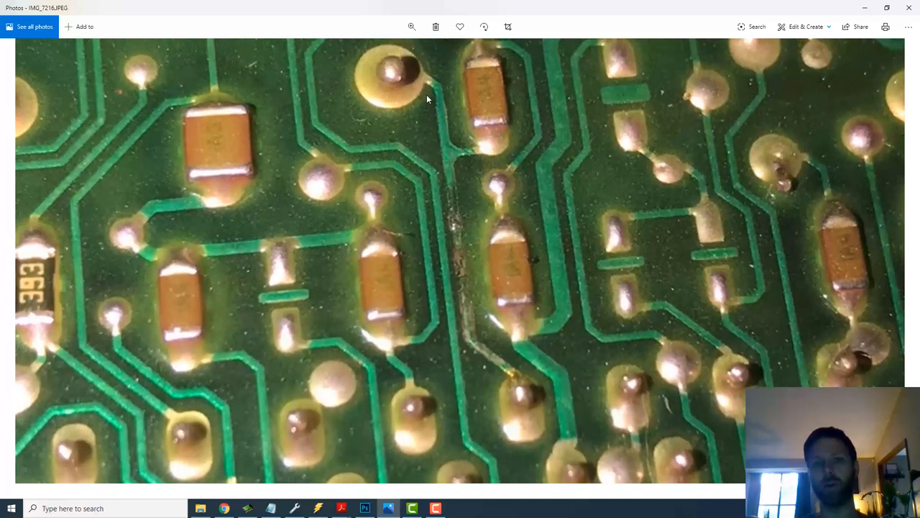
pyautogui.moveTo(443, 167)
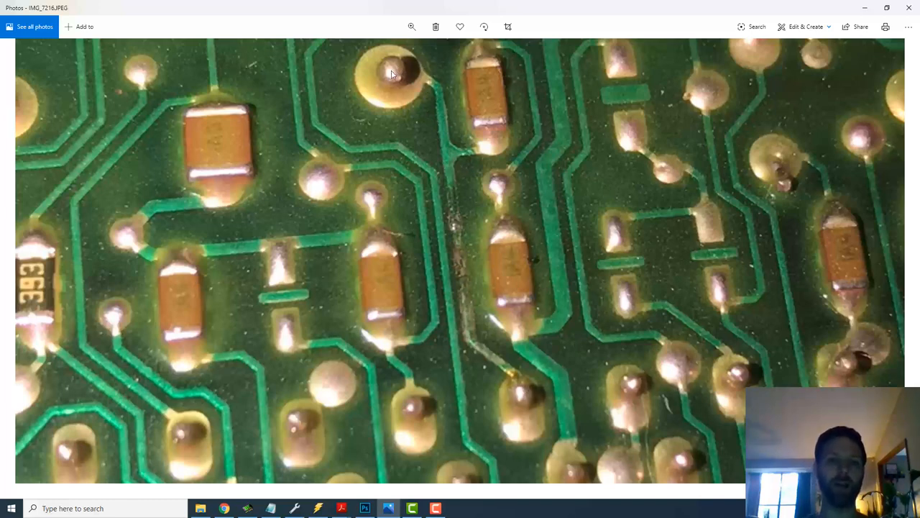
pyautogui.moveTo(462, 210)
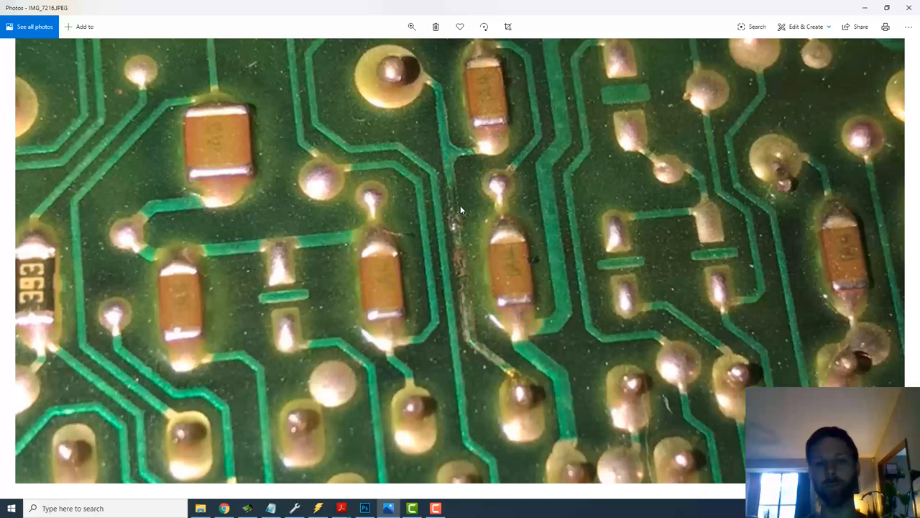
pyautogui.moveTo(454, 193)
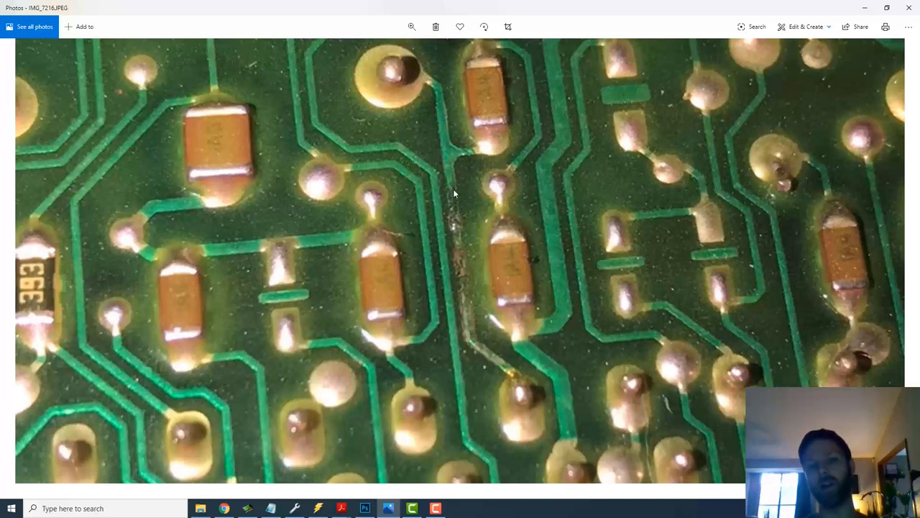
pyautogui.moveTo(472, 313)
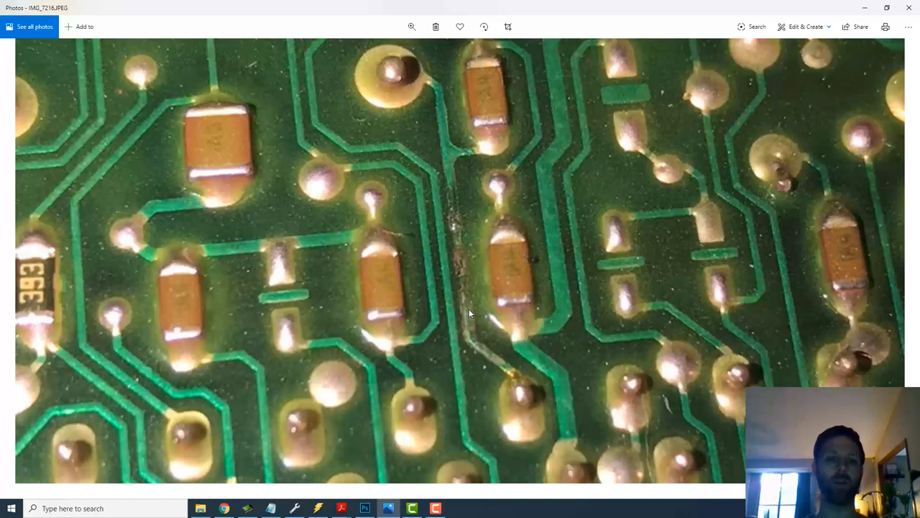
pyautogui.moveTo(394, 75)
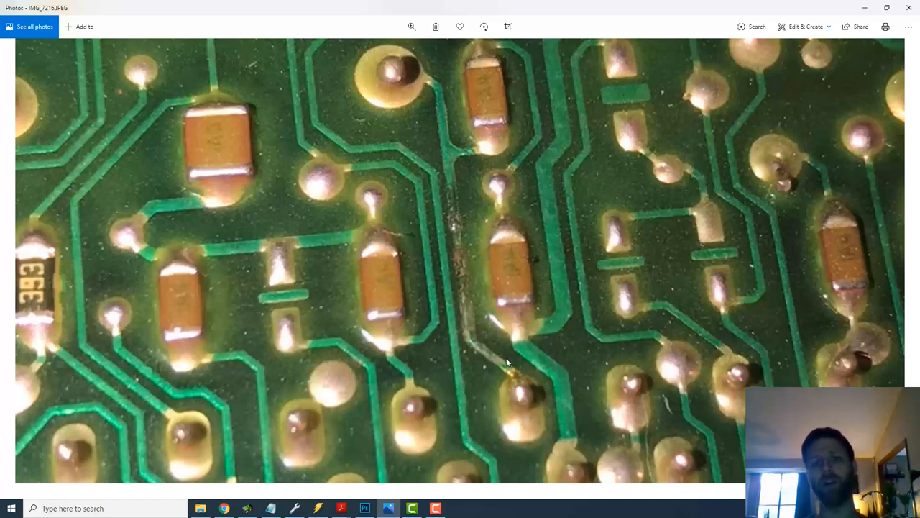
pyautogui.moveTo(434, 169)
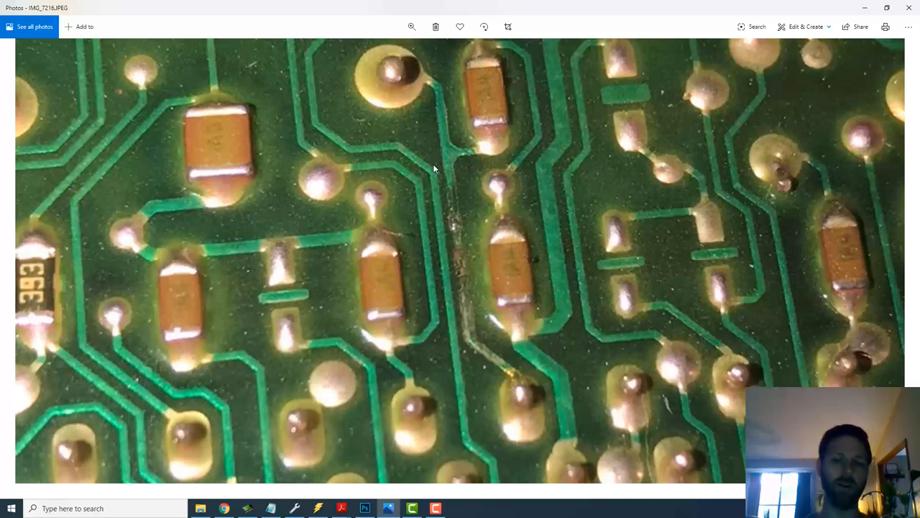
pyautogui.moveTo(463, 194)
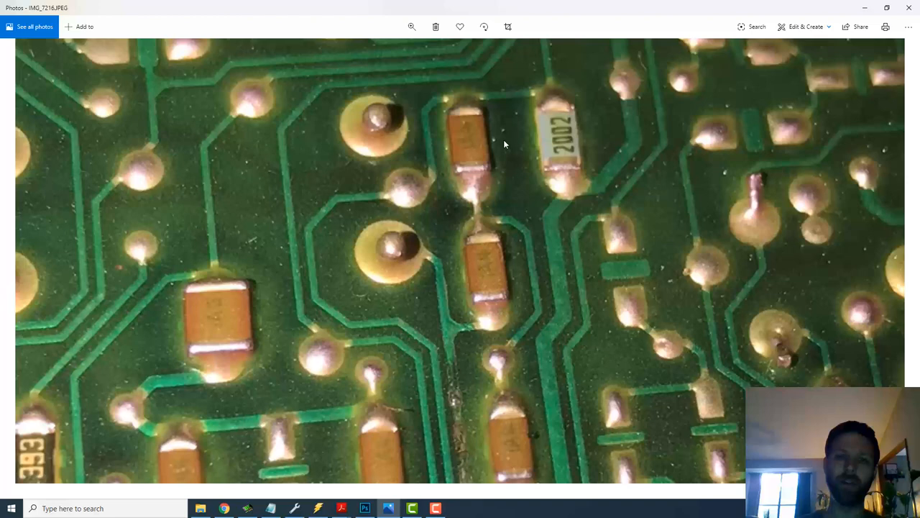
pyautogui.moveTo(480, 166)
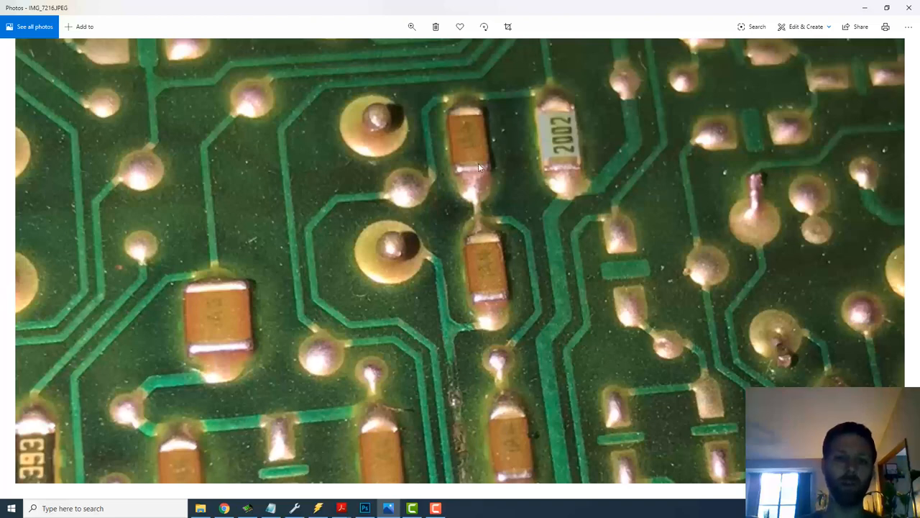
pyautogui.moveTo(564, 164)
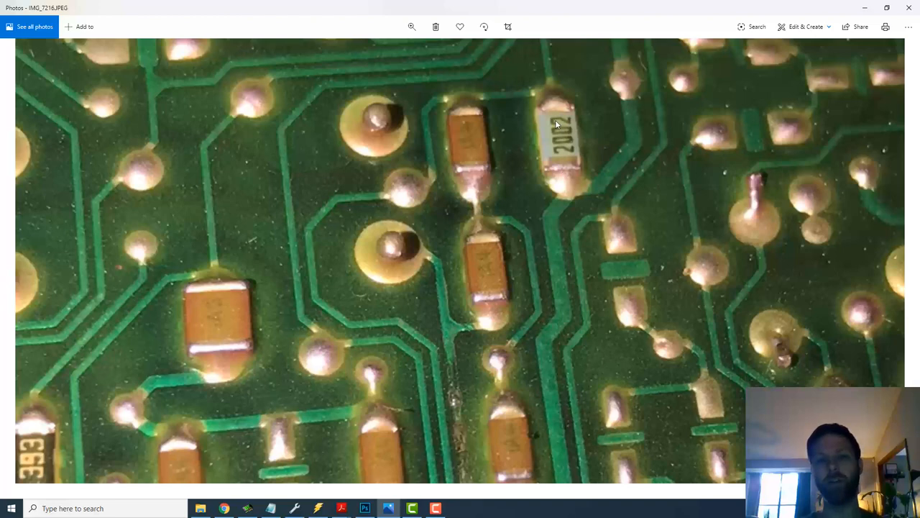
pyautogui.moveTo(505, 391)
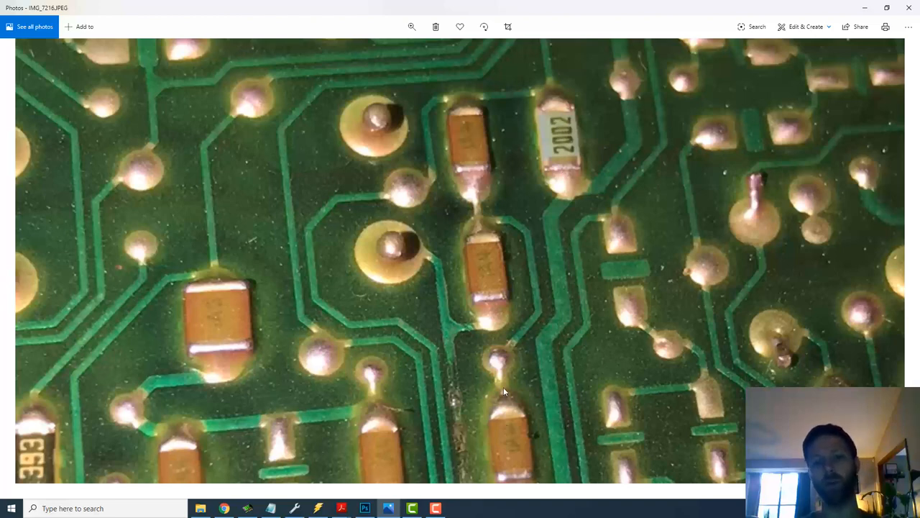
pyautogui.moveTo(486, 309)
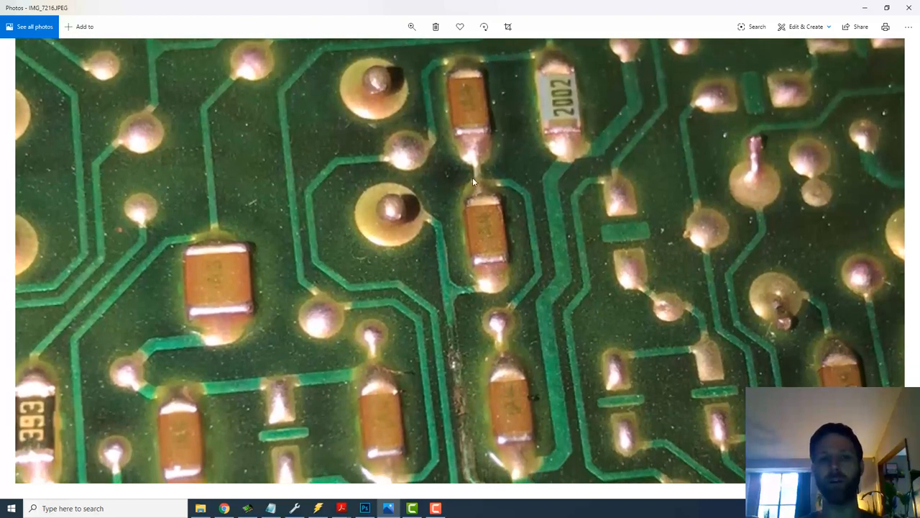
pyautogui.moveTo(541, 108)
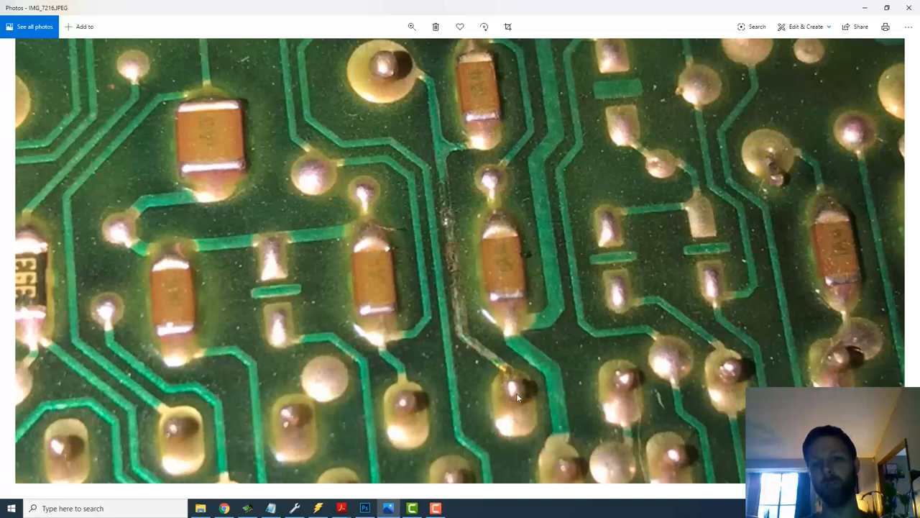
pyautogui.moveTo(454, 270)
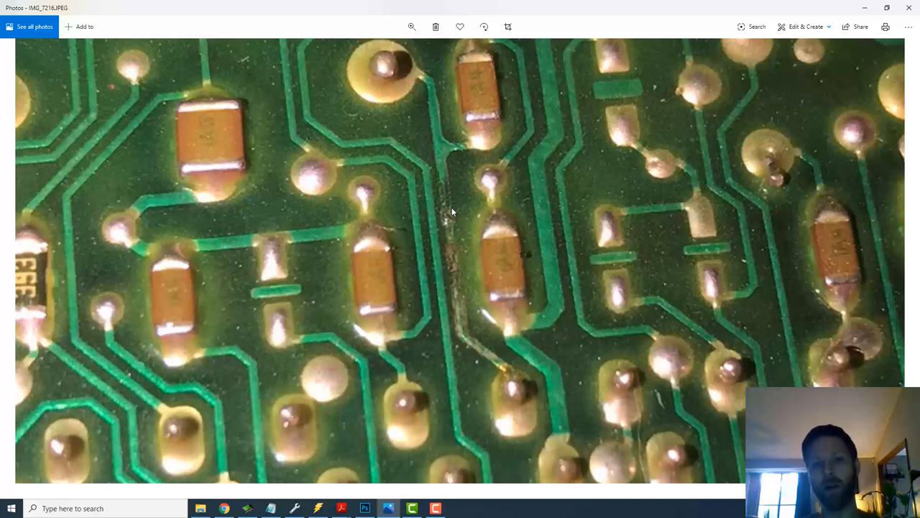
pyautogui.moveTo(454, 228)
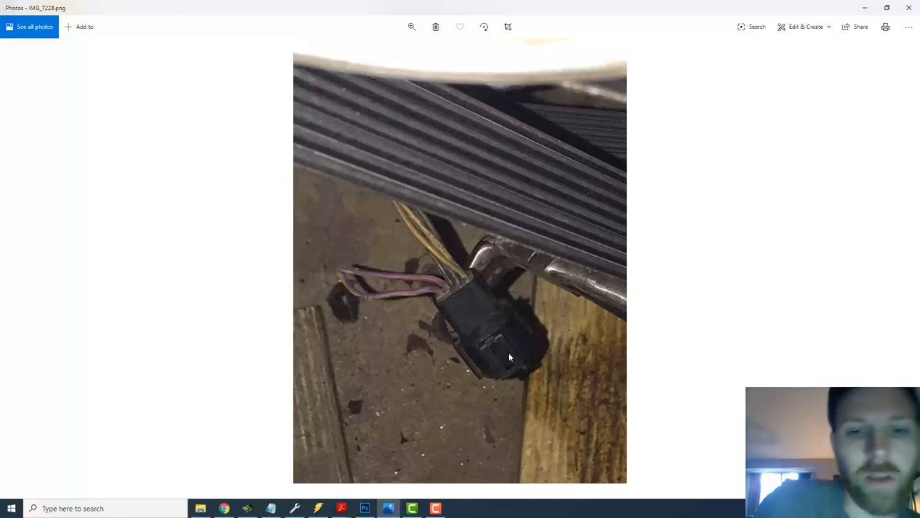
pyautogui.moveTo(539, 376)
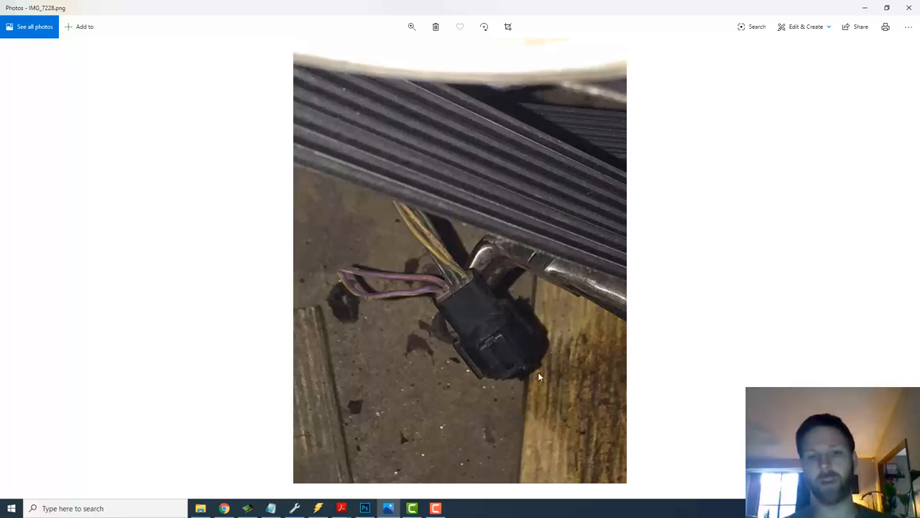
pyautogui.moveTo(520, 390)
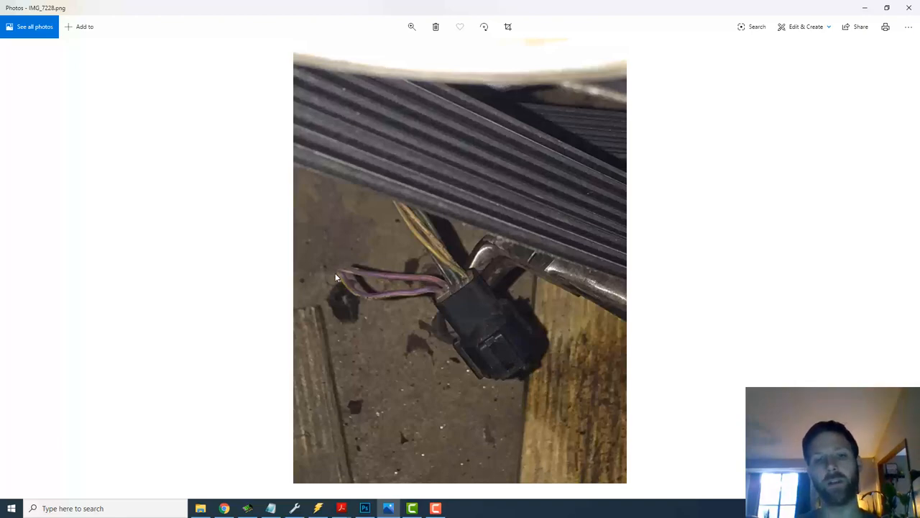
pyautogui.moveTo(428, 301)
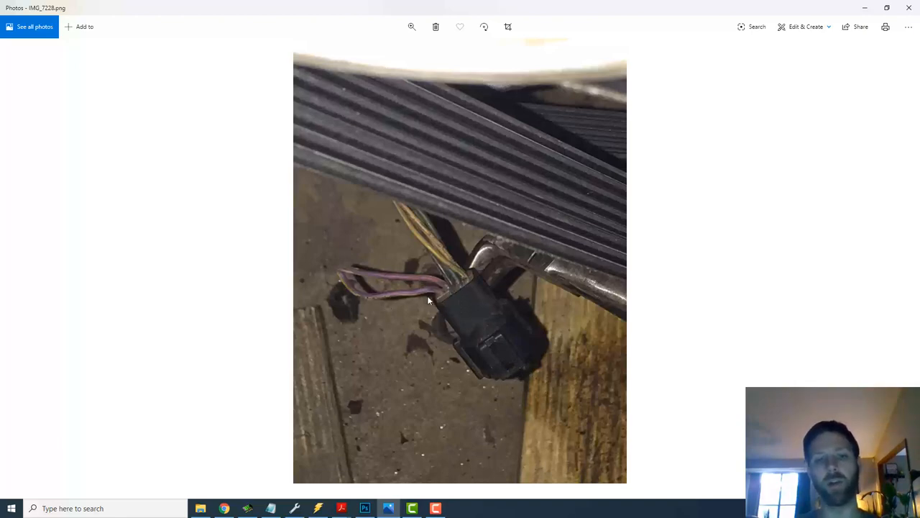
pyautogui.moveTo(435, 293)
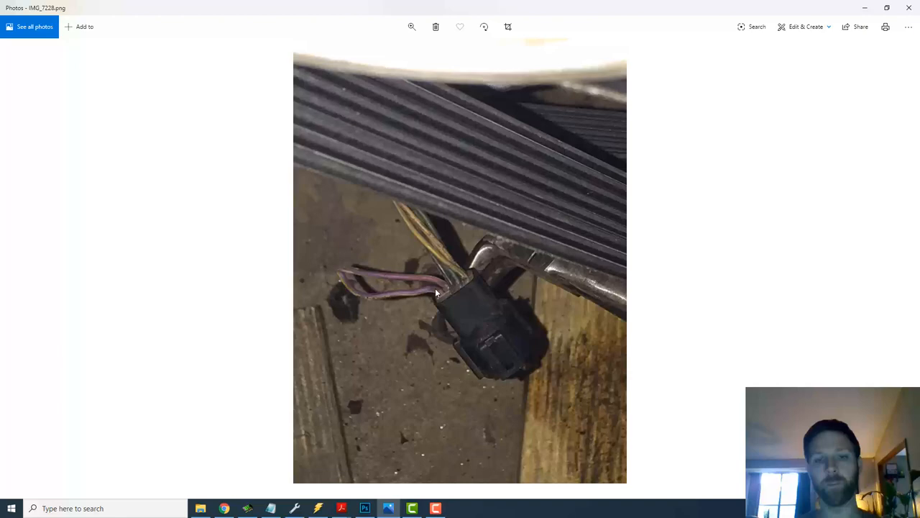
pyautogui.moveTo(463, 279)
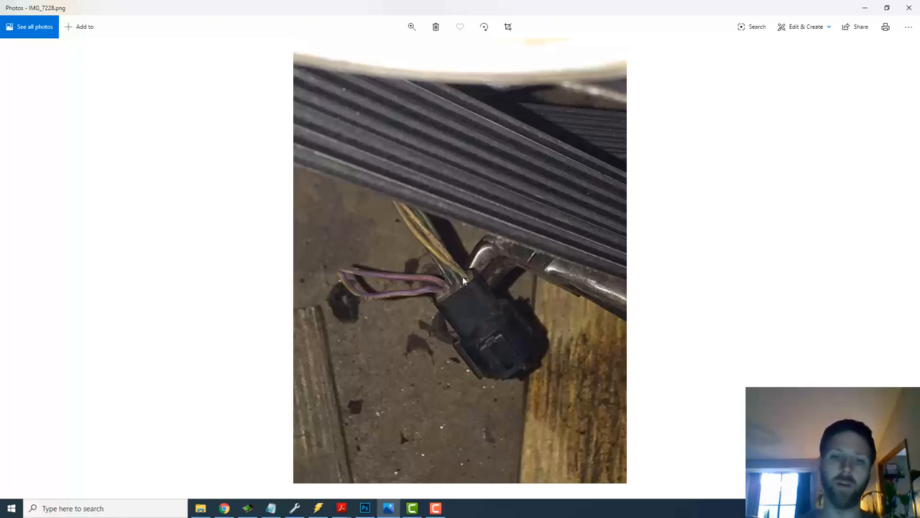
pyautogui.moveTo(437, 307)
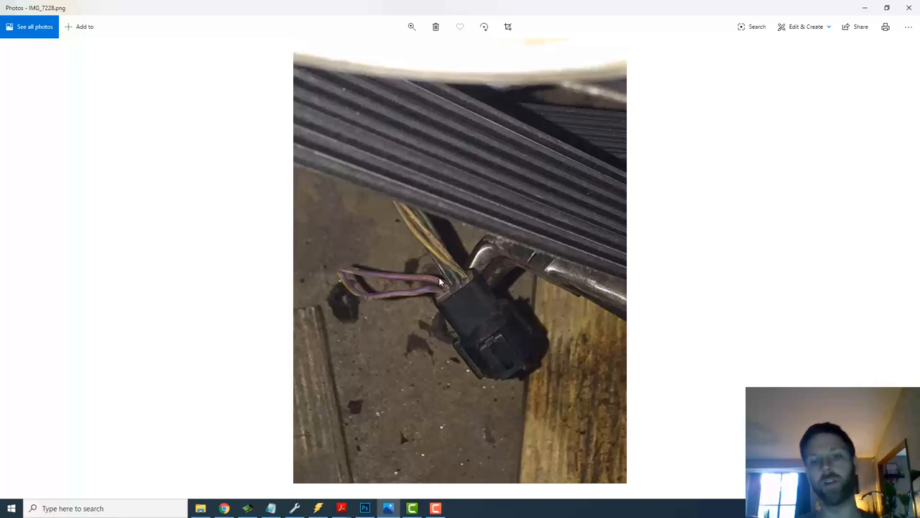
pyautogui.moveTo(448, 290)
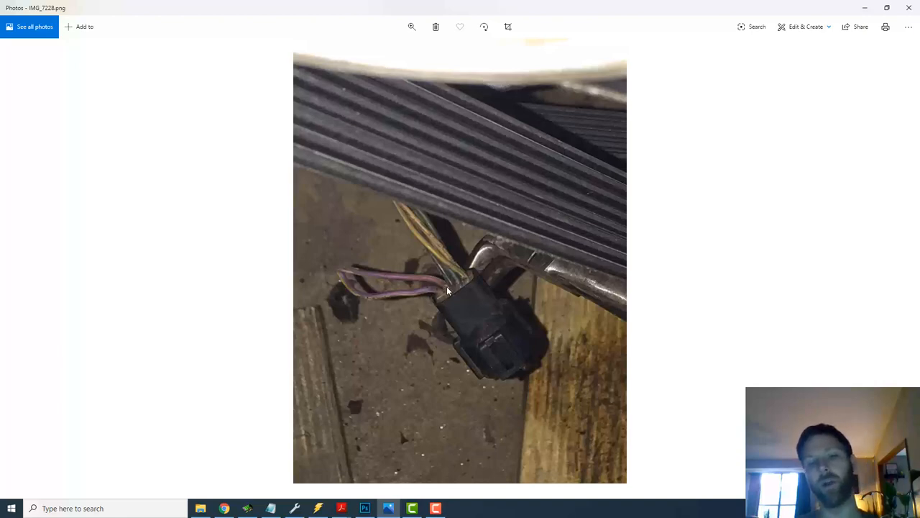
pyautogui.moveTo(424, 301)
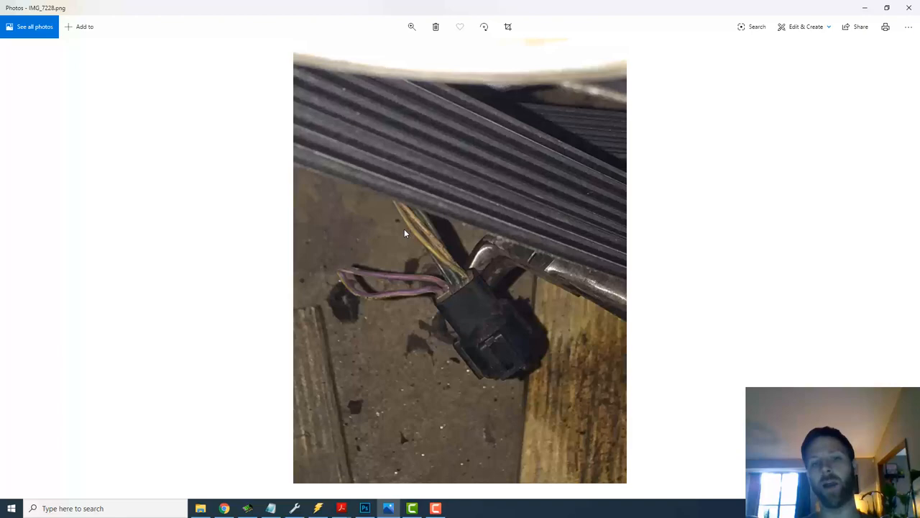
pyautogui.moveTo(434, 274)
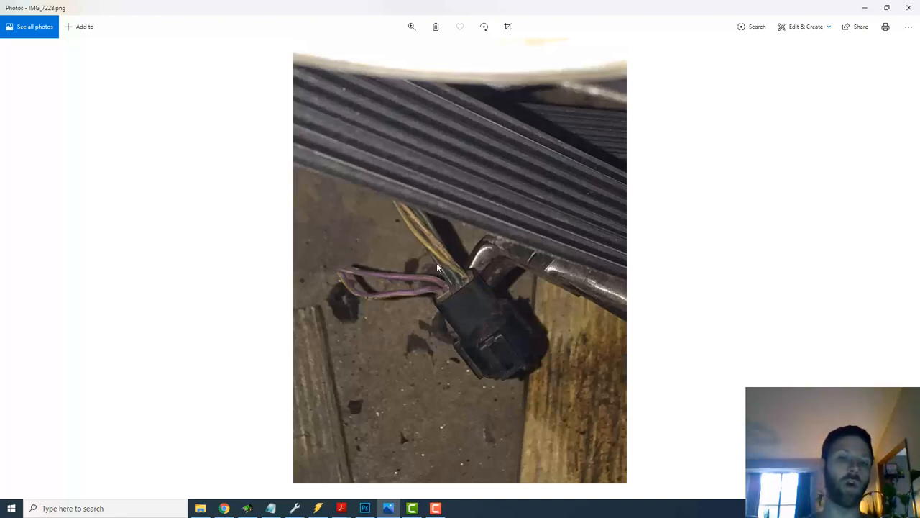
pyautogui.moveTo(355, 288)
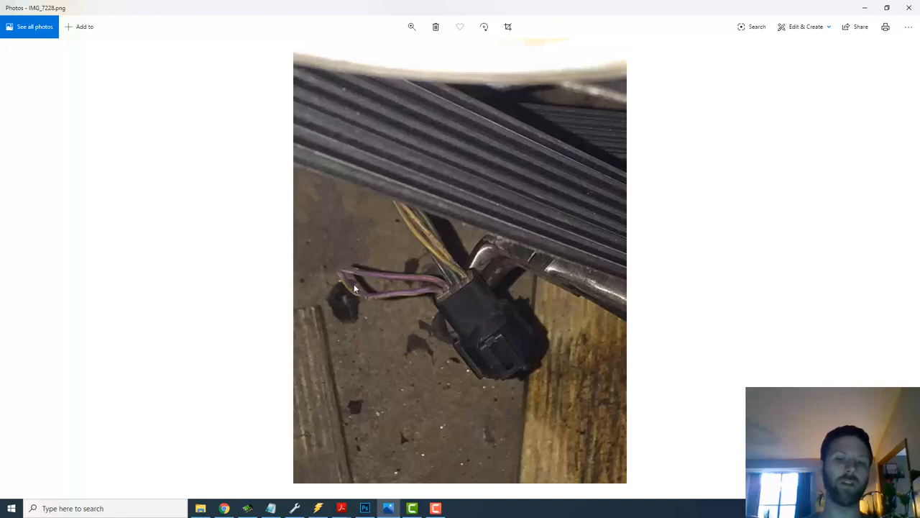
pyautogui.moveTo(444, 289)
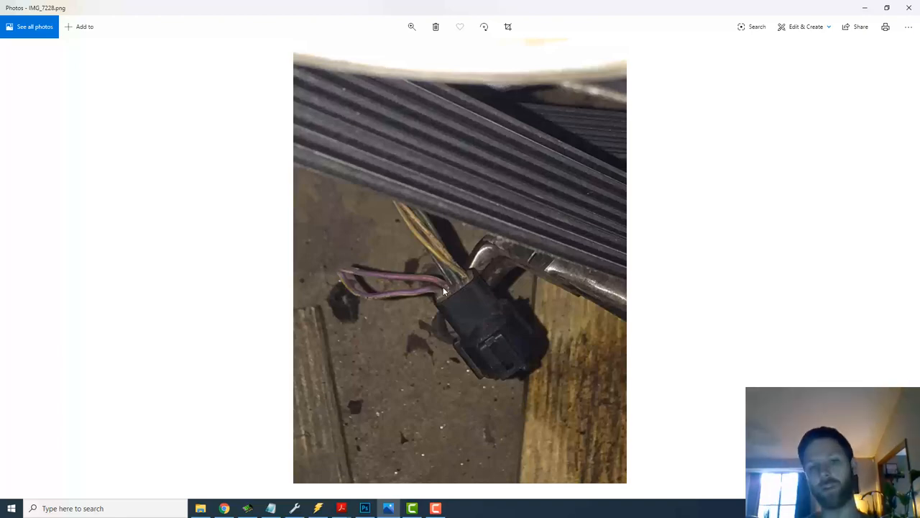
pyautogui.moveTo(400, 165)
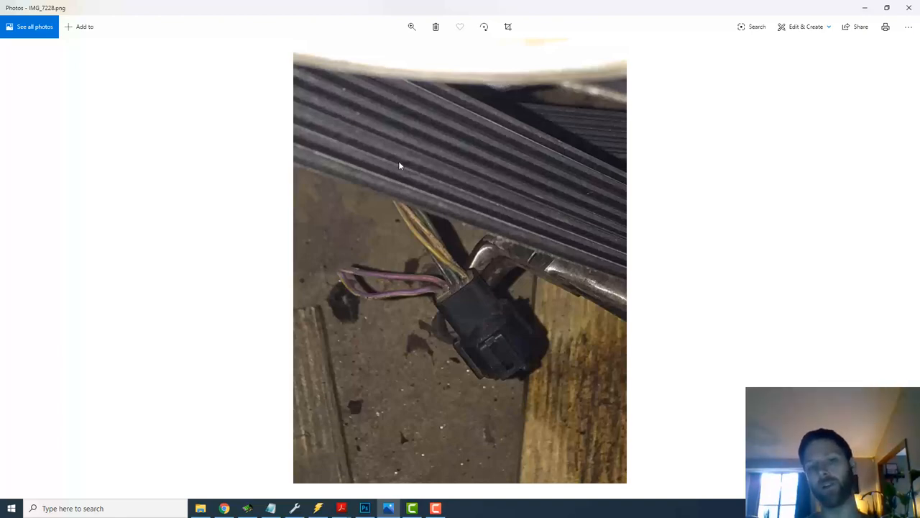
pyautogui.moveTo(405, 221)
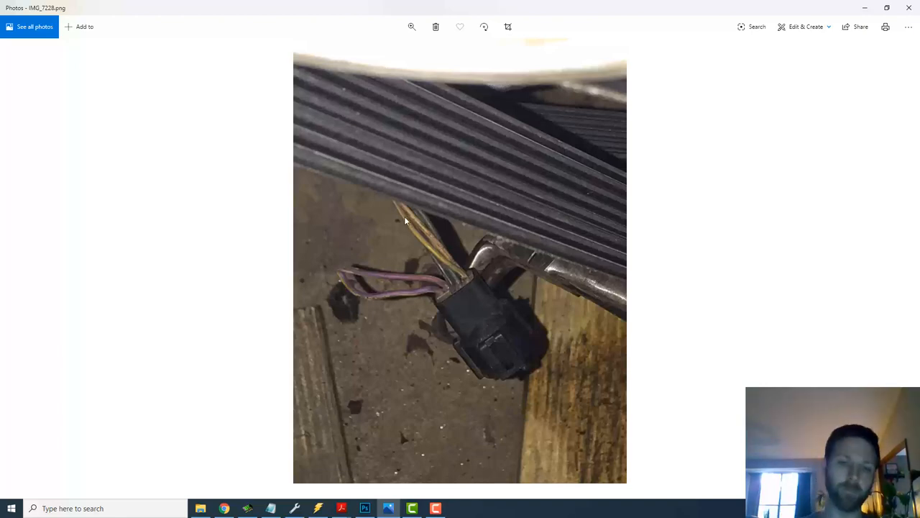
pyautogui.moveTo(371, 287)
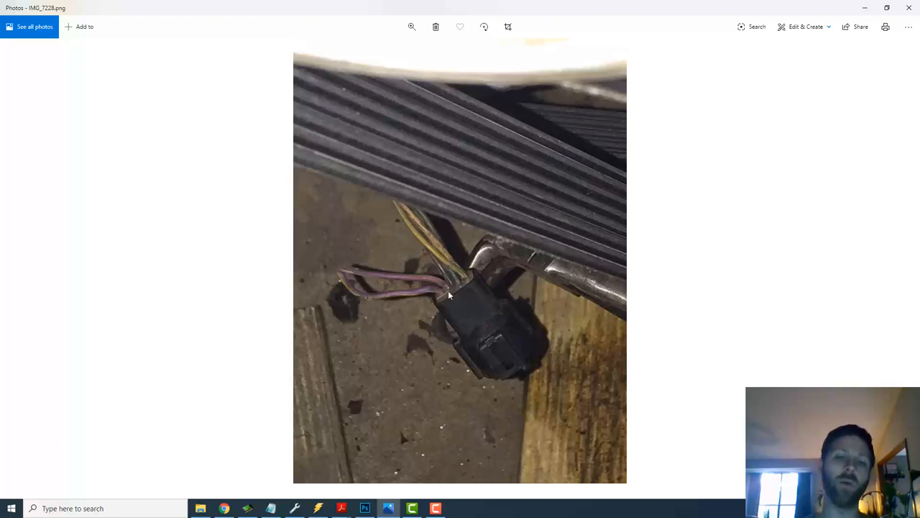
pyautogui.moveTo(400, 312)
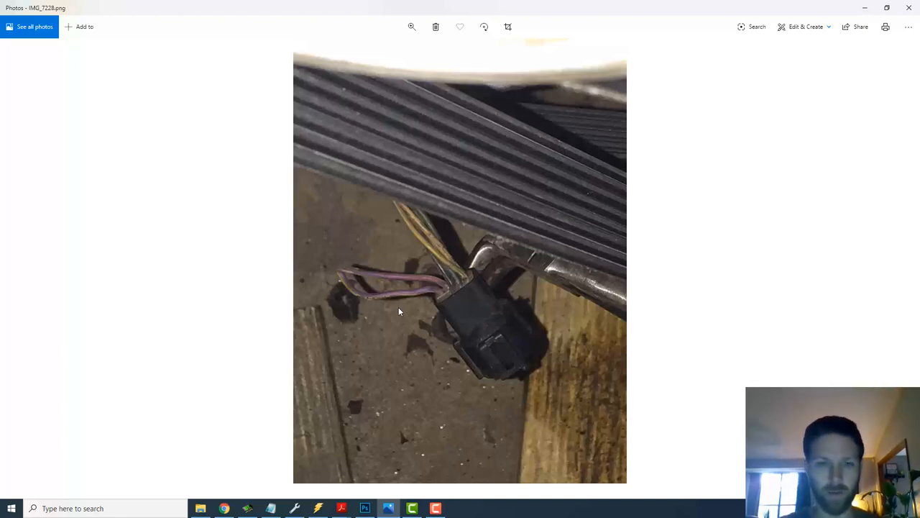
pyautogui.moveTo(445, 346)
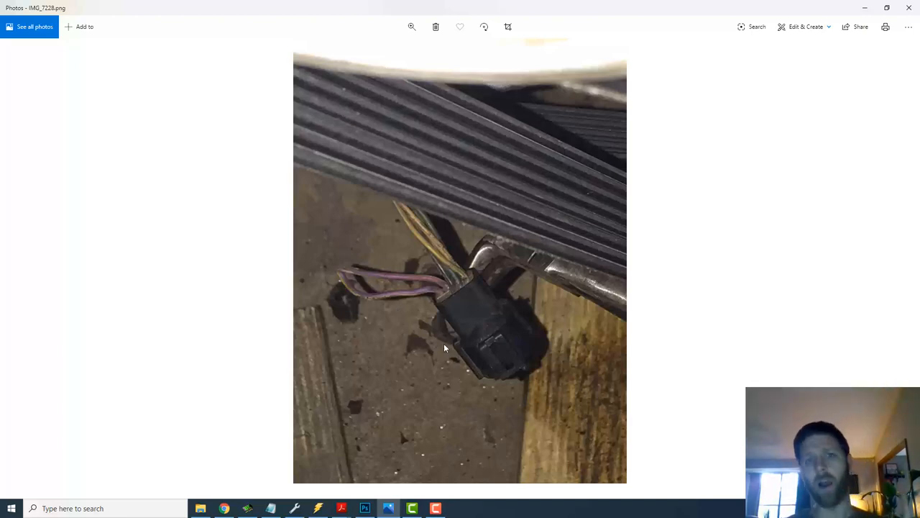
pyautogui.moveTo(445, 313)
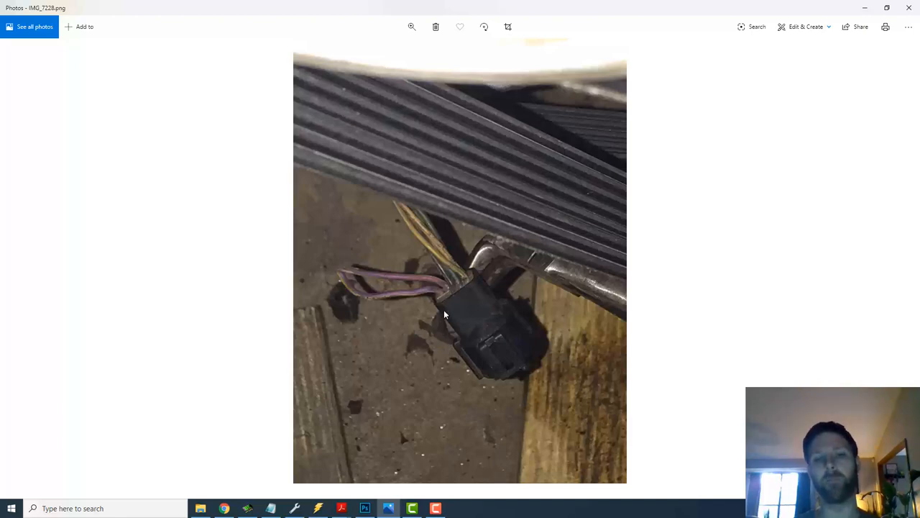
pyautogui.moveTo(442, 297)
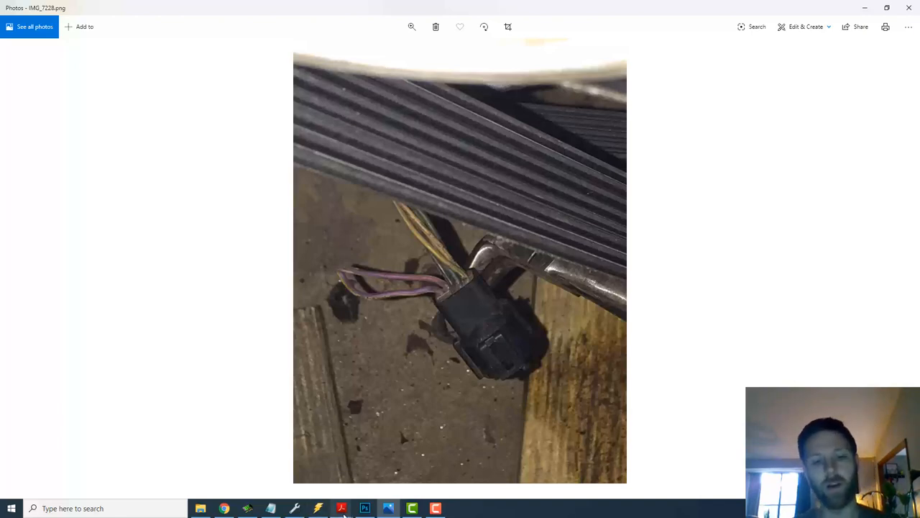
# Step: Switch from Photos to the Ford harness catalog PDF in Acrobat Reader
pyautogui.click(342, 508)
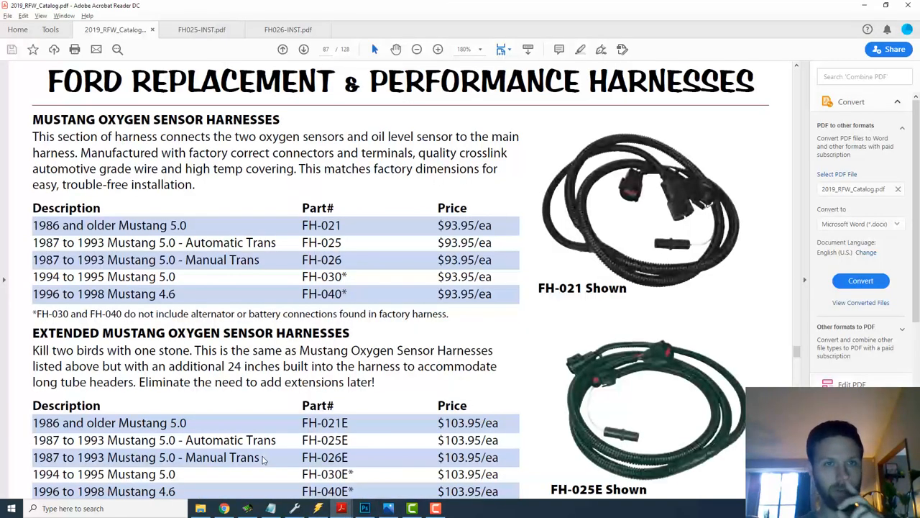
pyautogui.moveTo(236, 207)
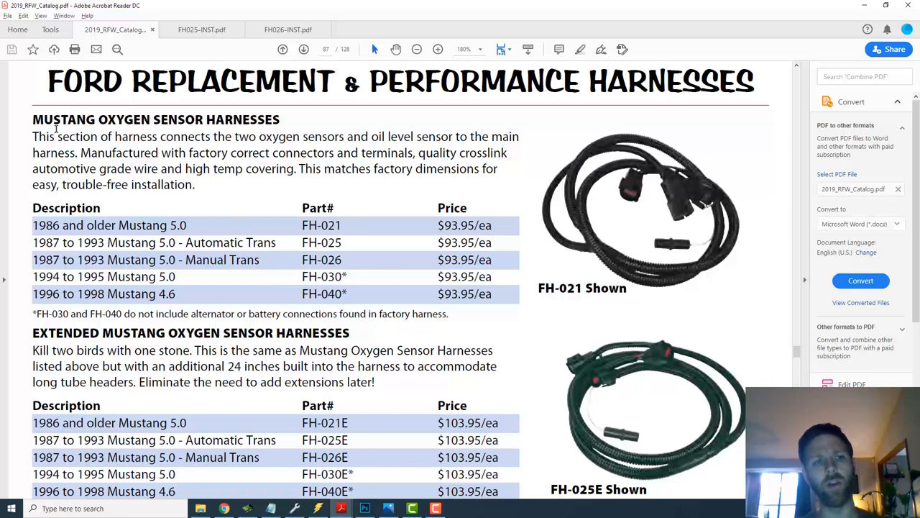
# Step: Highlight the Mustang oxygen sensor harness table entries, then switch to FH025-INST.pdf
pyautogui.moveTo(32, 119); pyautogui.dragTo(301, 137)
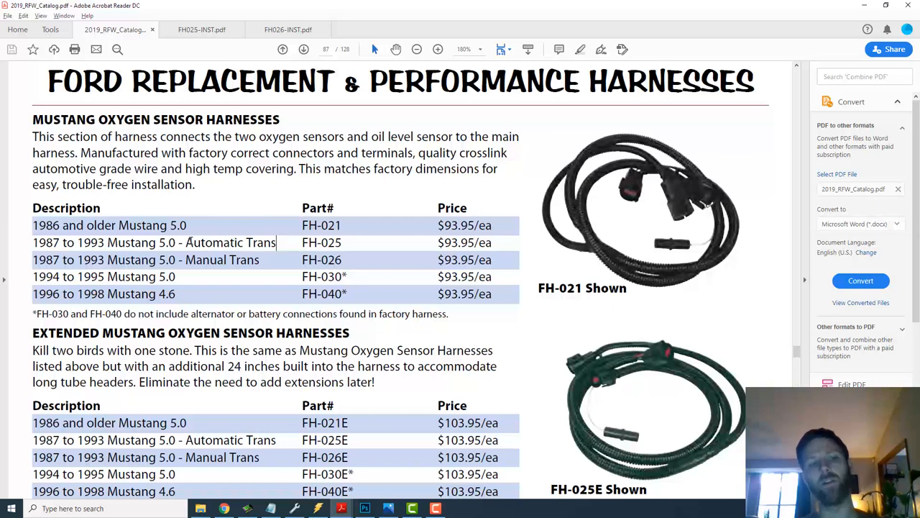
pyautogui.doubleClick(221, 259)
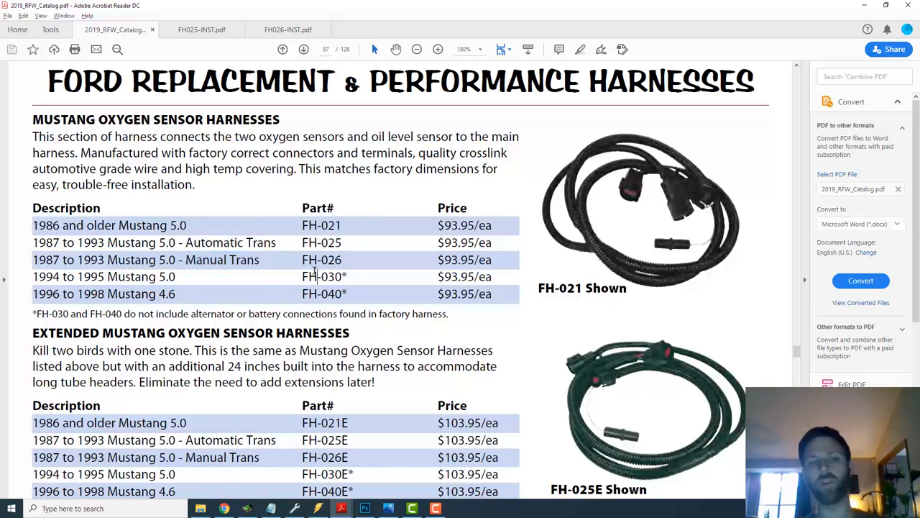
pyautogui.moveTo(234, 267)
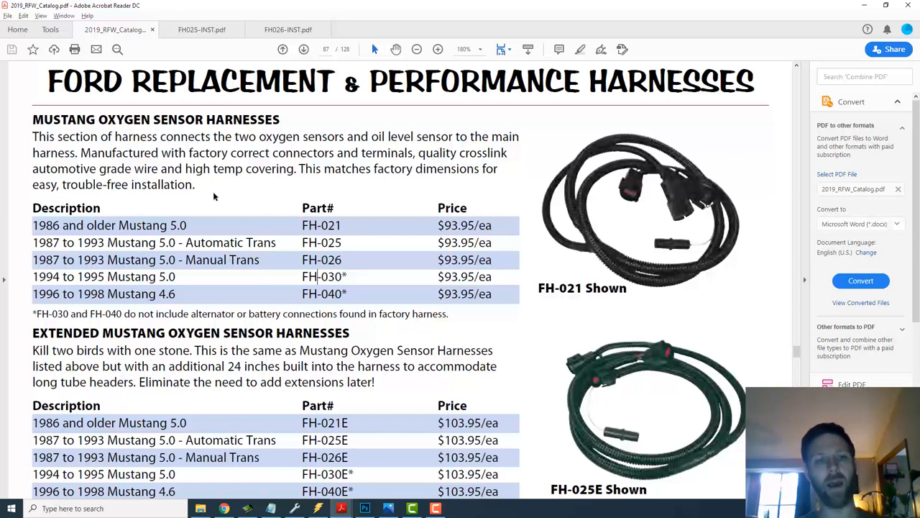
pyautogui.click(201, 29)
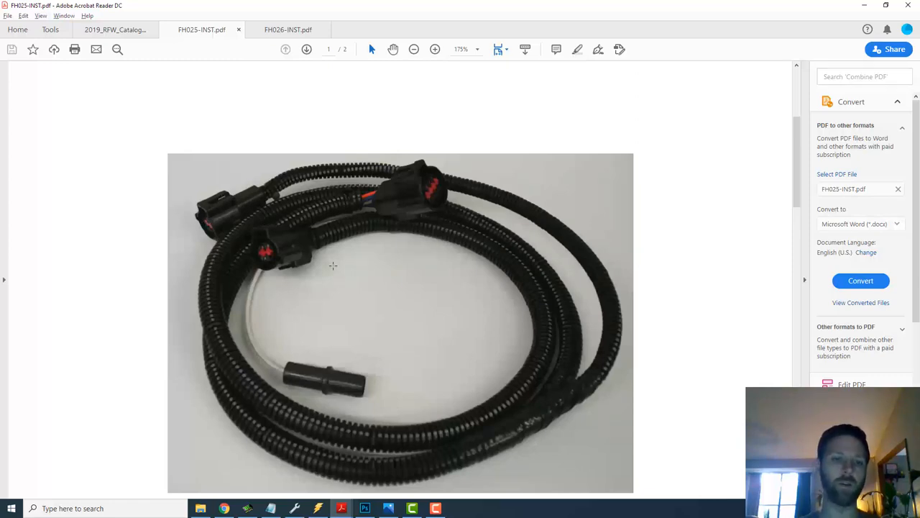
# Step: Scroll through the FH025 part numbers and steps, then switch to FH026-INST.pdf
pyautogui.scroll(-3)
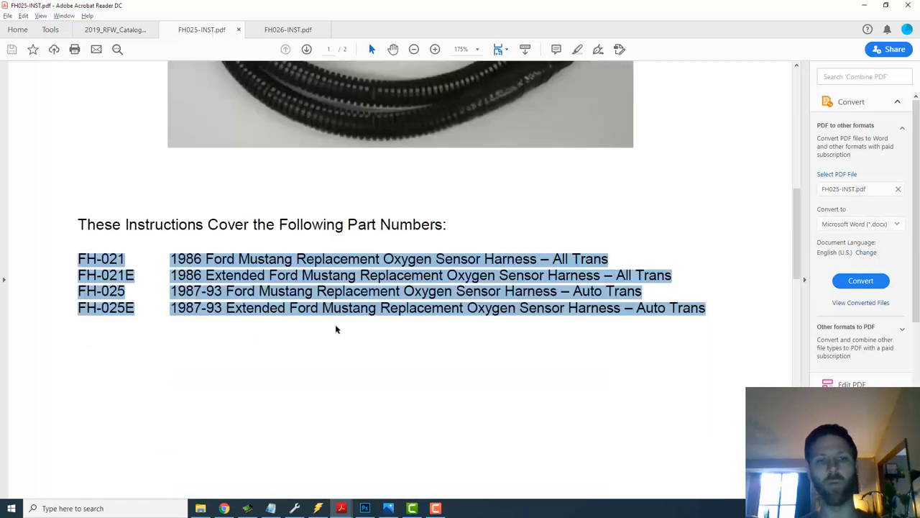
pyautogui.click(135, 296)
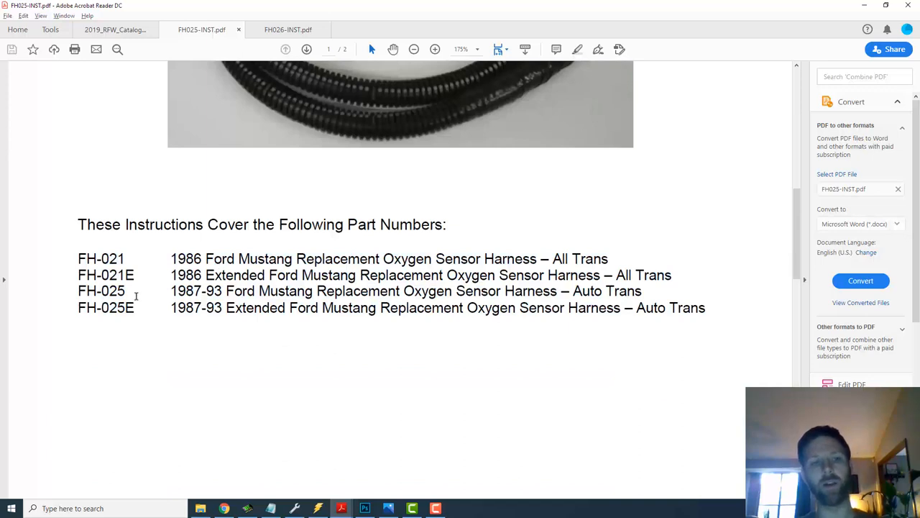
pyautogui.moveTo(78, 290); pyautogui.dragTo(705, 308)
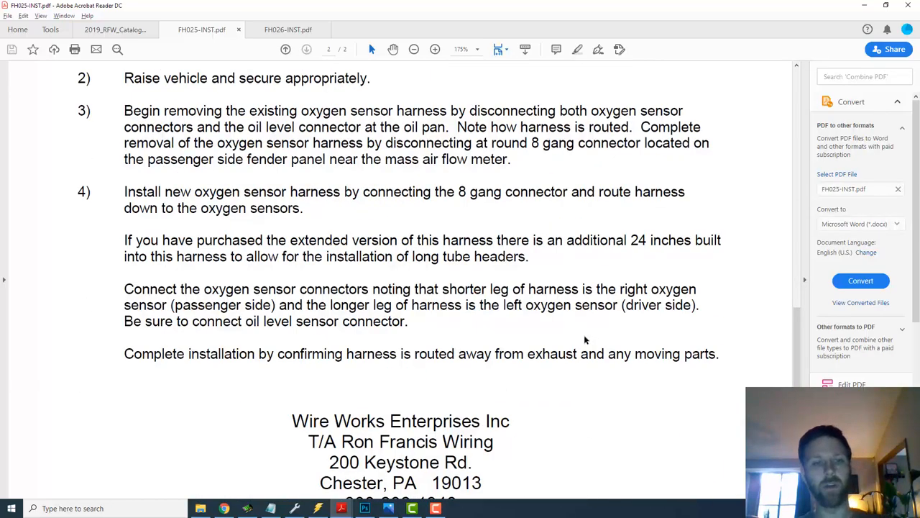
pyautogui.scroll(-3)
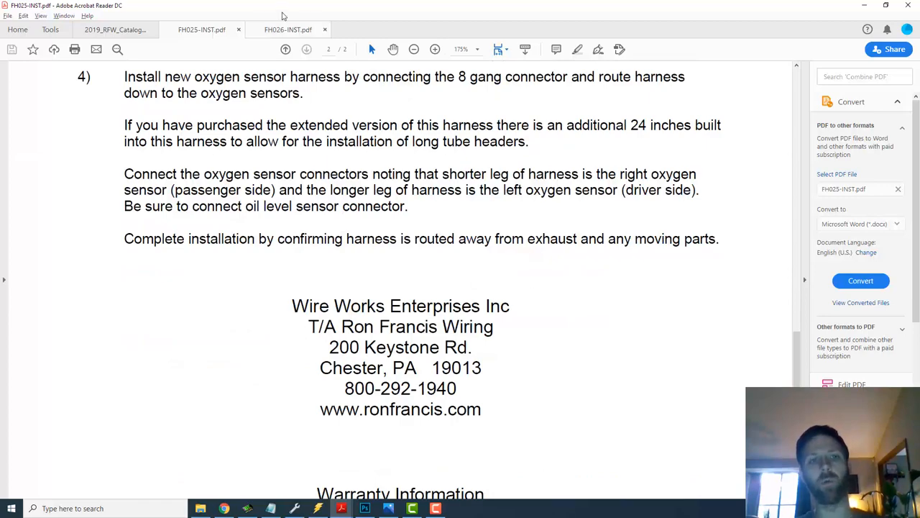
pyautogui.click(288, 29)
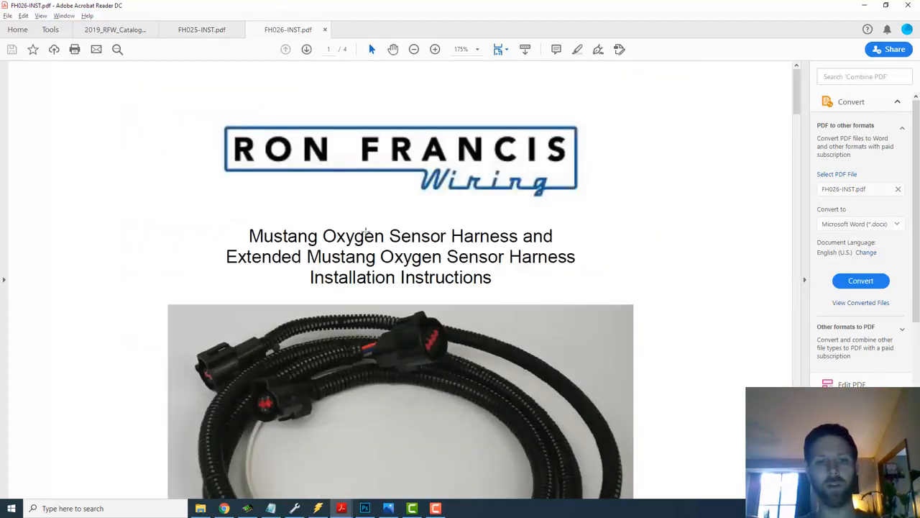
# Step: Scroll into the FH026 guide and highlight the warning that ECM damage can result
pyautogui.scroll(-3)
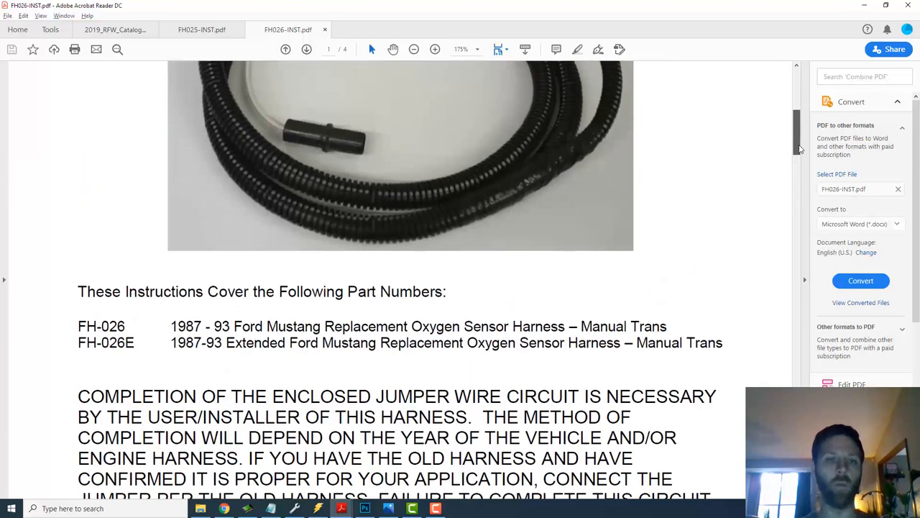
pyautogui.scroll(-3)
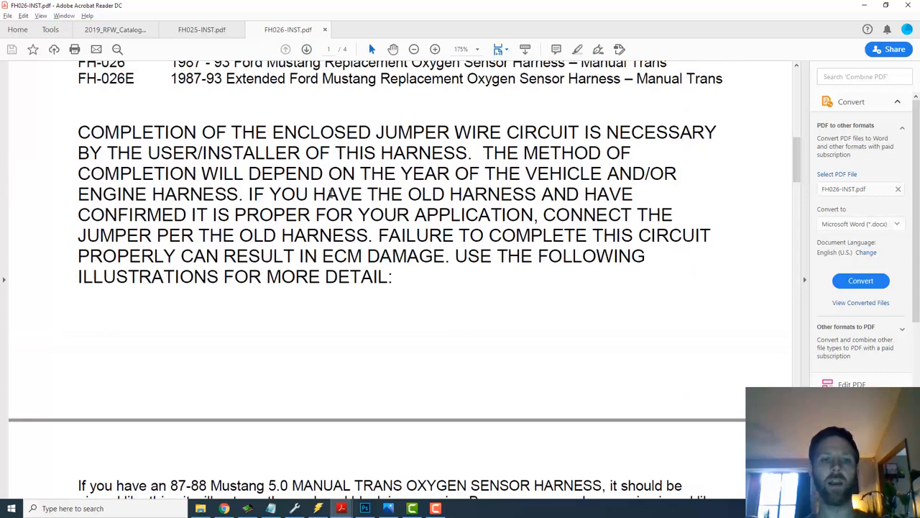
pyautogui.moveTo(50, 253)
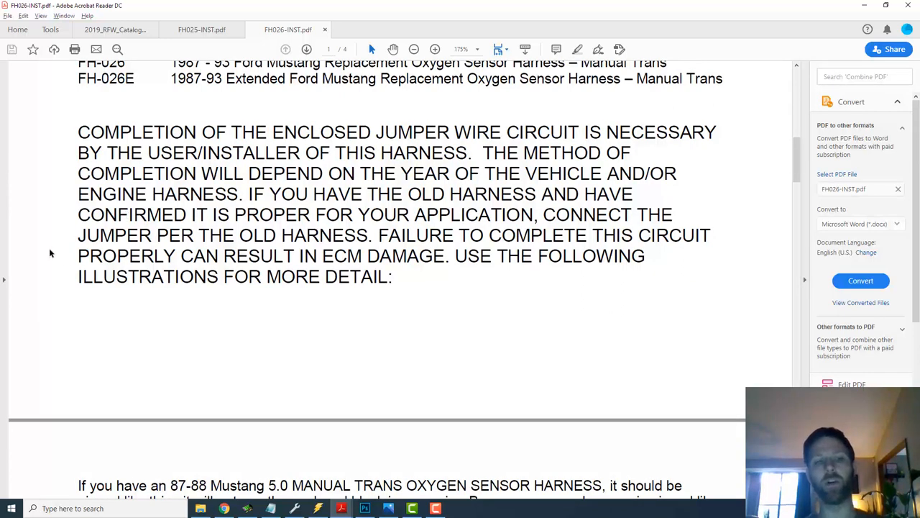
pyautogui.moveTo(78, 256); pyautogui.dragTo(446, 256)
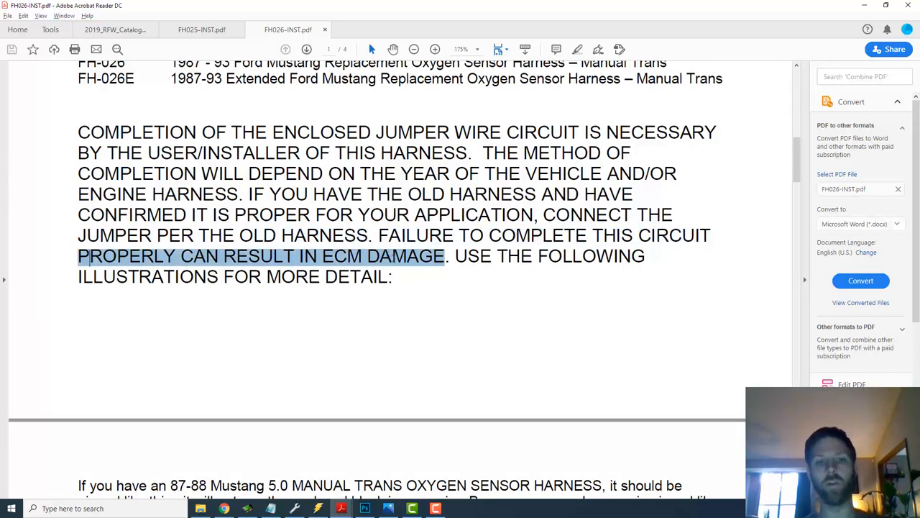
pyautogui.click(261, 256)
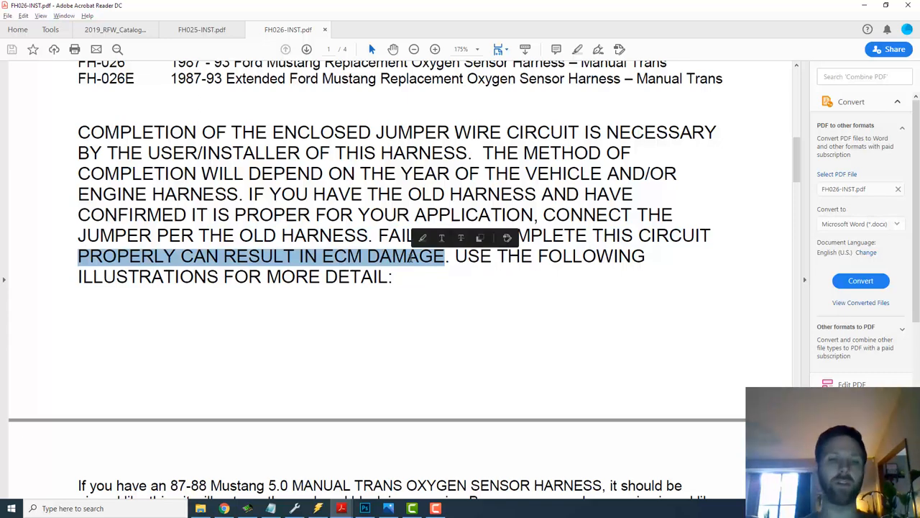
pyautogui.scroll(-3)
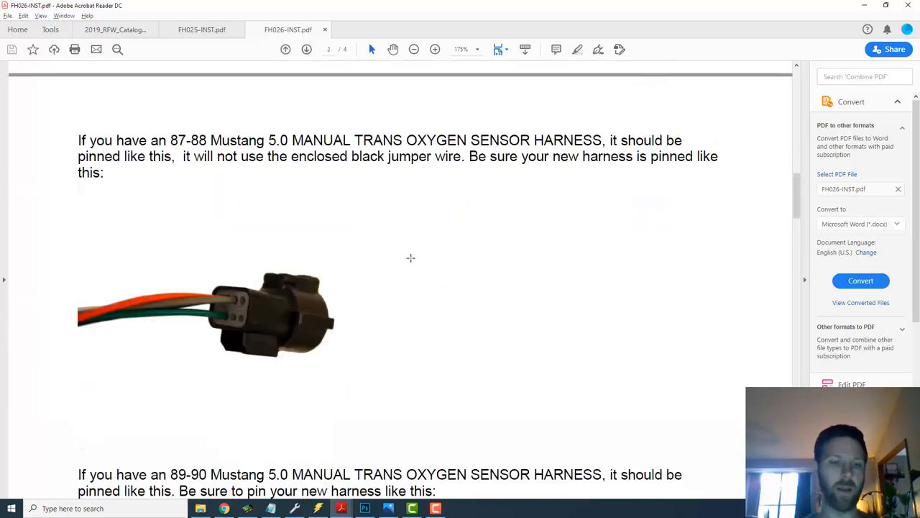
pyautogui.scroll(-3)
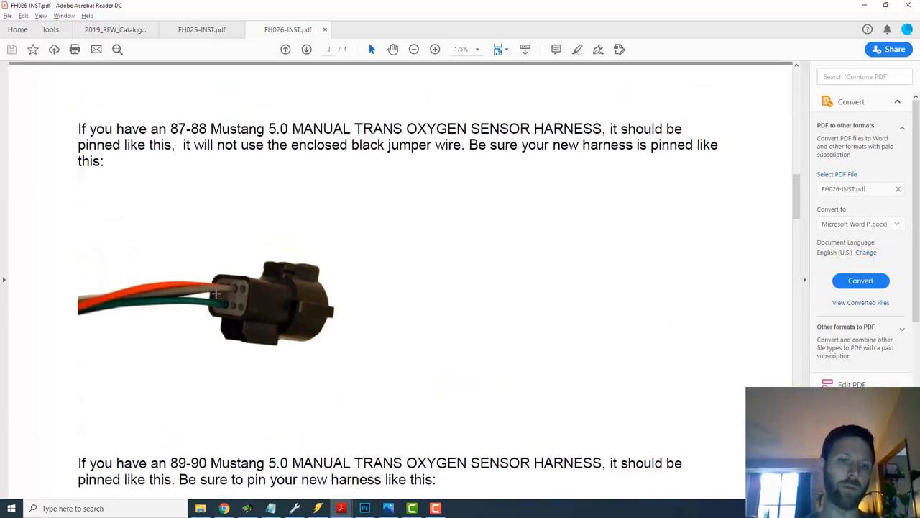
pyautogui.moveTo(213, 262)
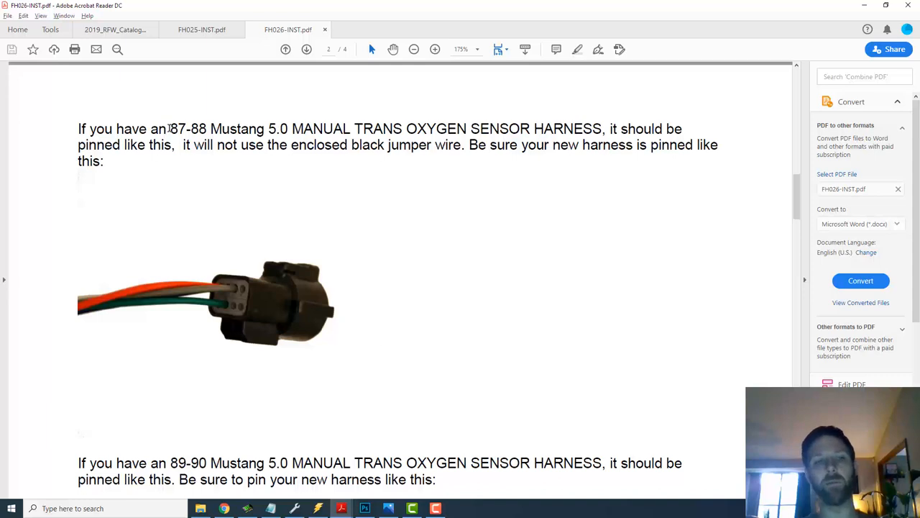
# Step: Continue past the 89-90 section to the 91-93 Mustang 5.0 oxygen sensor harness pinout
pyautogui.doubleClick(187, 129)
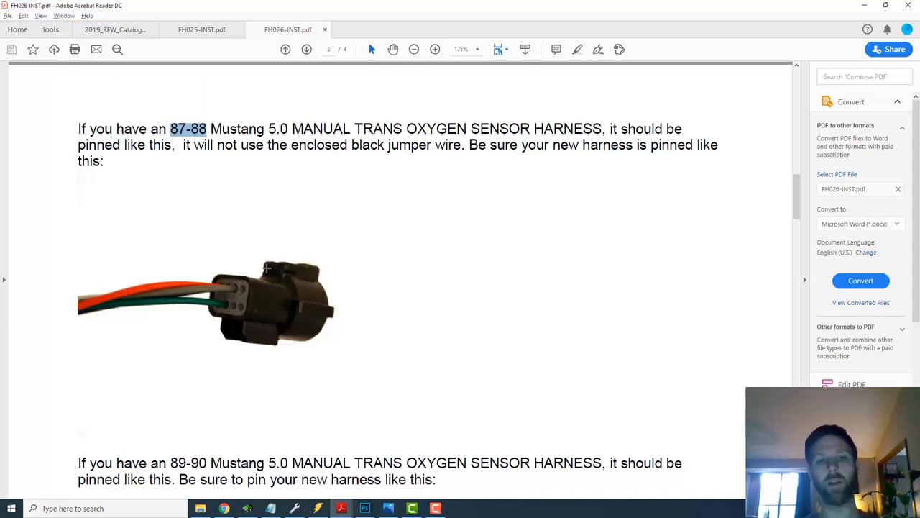
pyautogui.moveTo(207, 318)
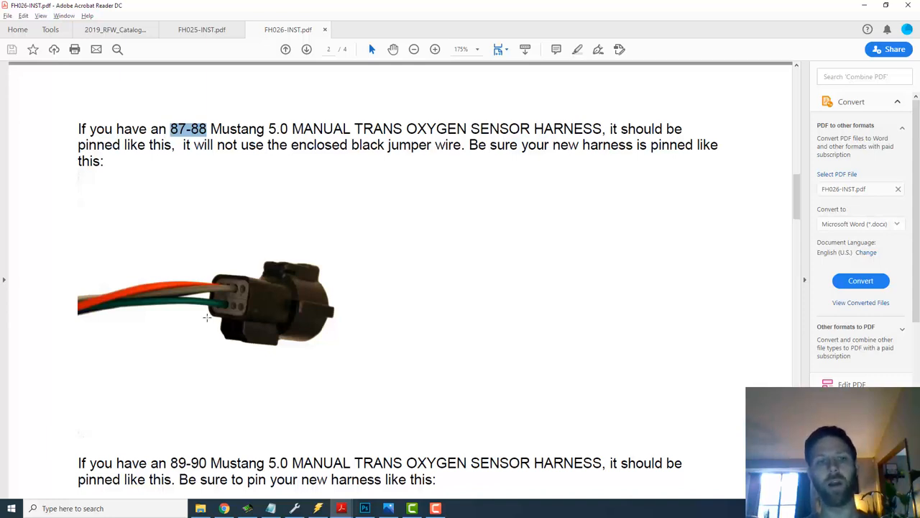
pyautogui.moveTo(750, 236)
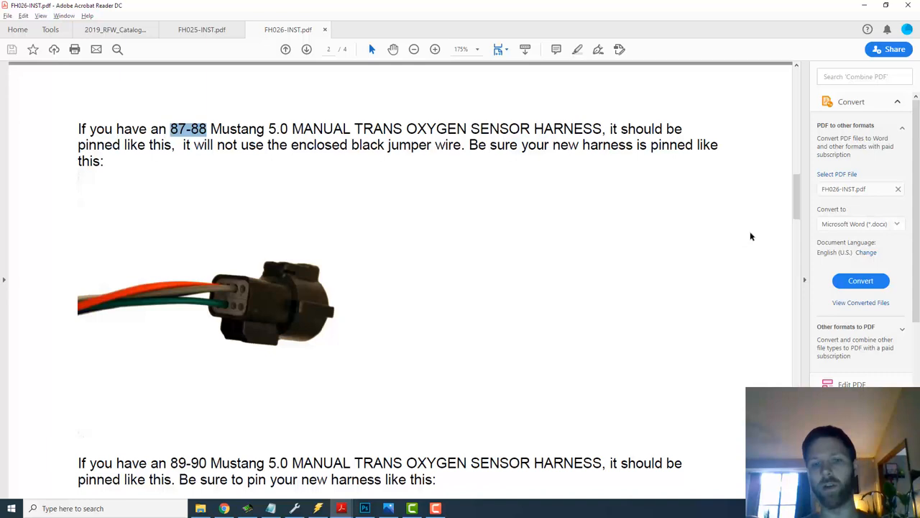
pyautogui.scroll(-3)
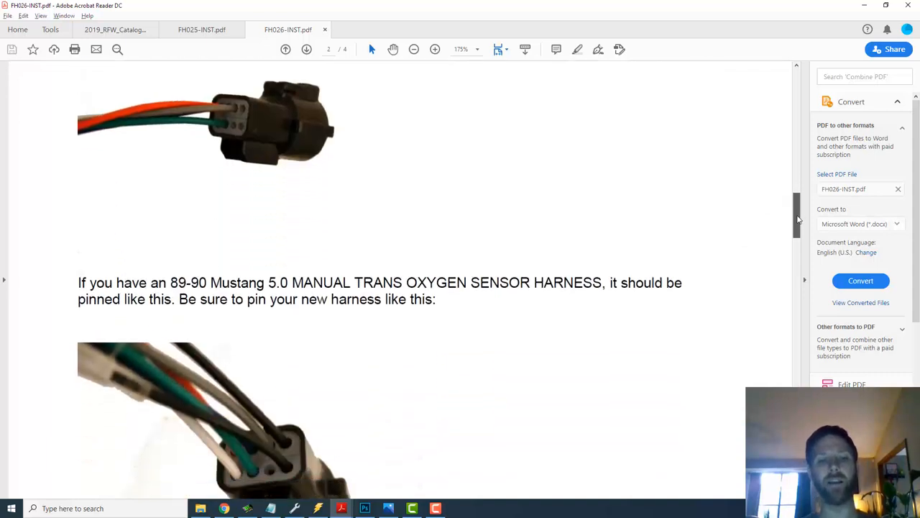
pyautogui.scroll(-3)
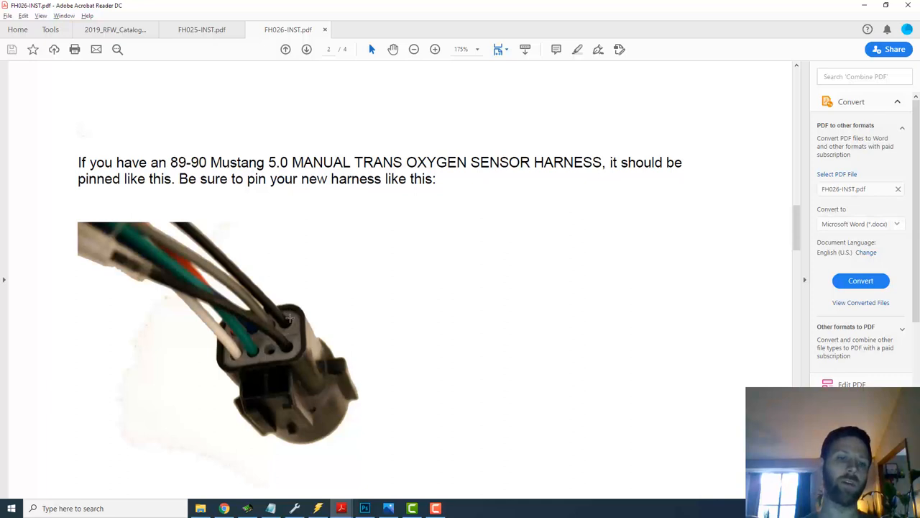
pyautogui.moveTo(241, 272)
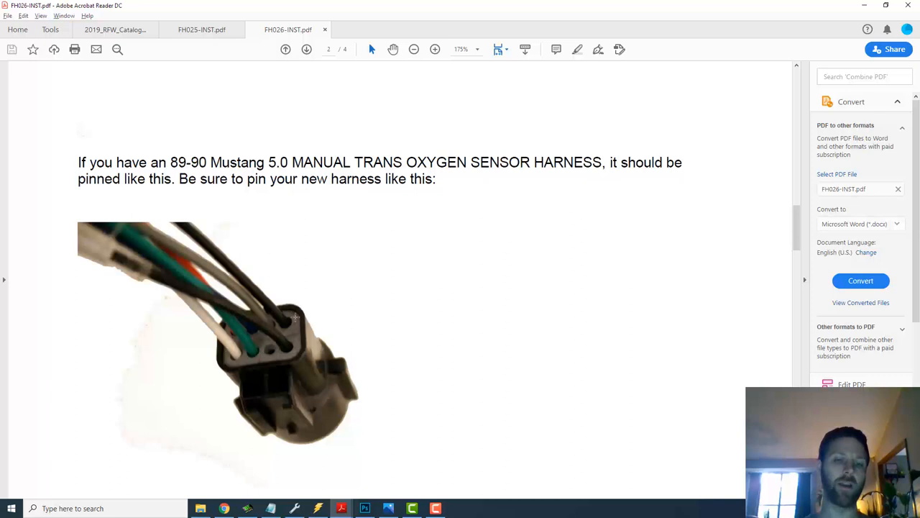
pyautogui.moveTo(305, 353)
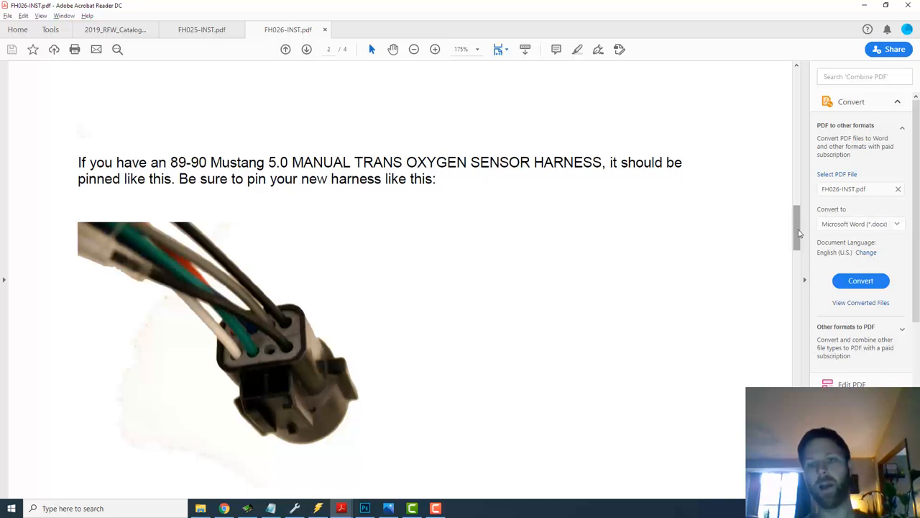
pyautogui.scroll(-3)
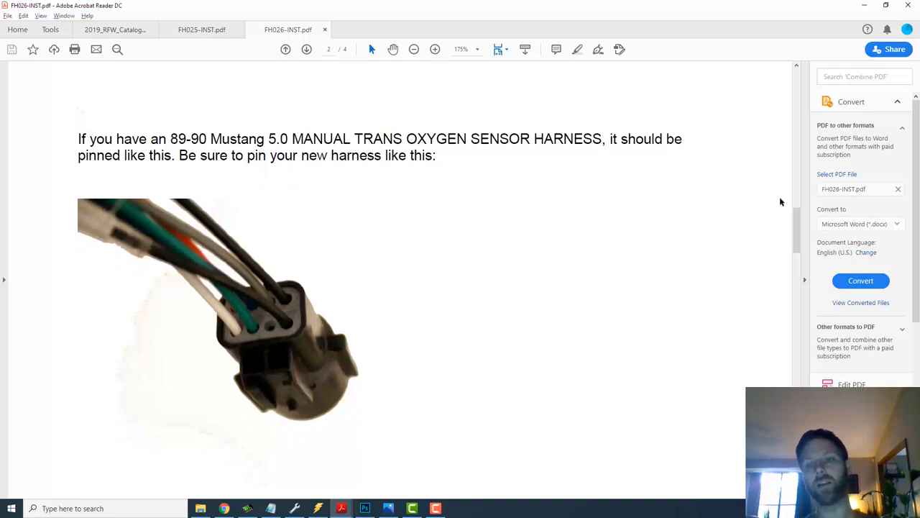
pyautogui.scroll(-3)
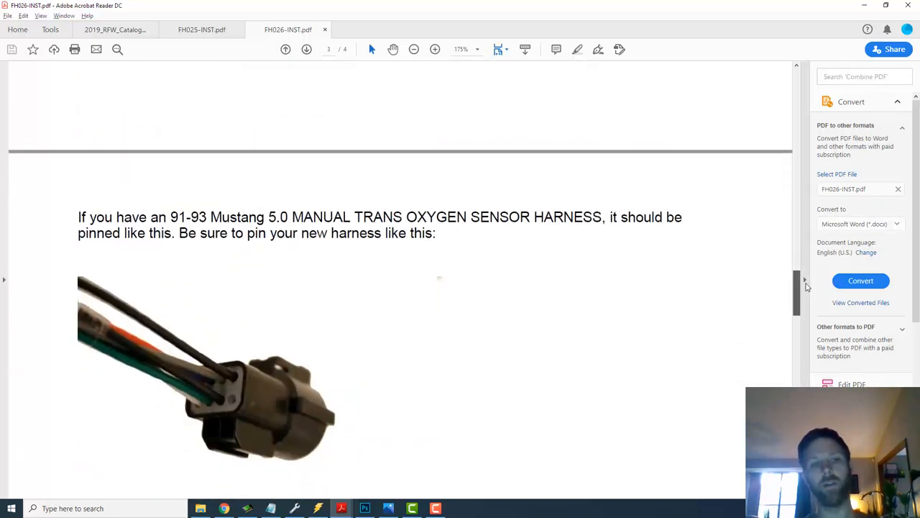
pyautogui.scroll(-3)
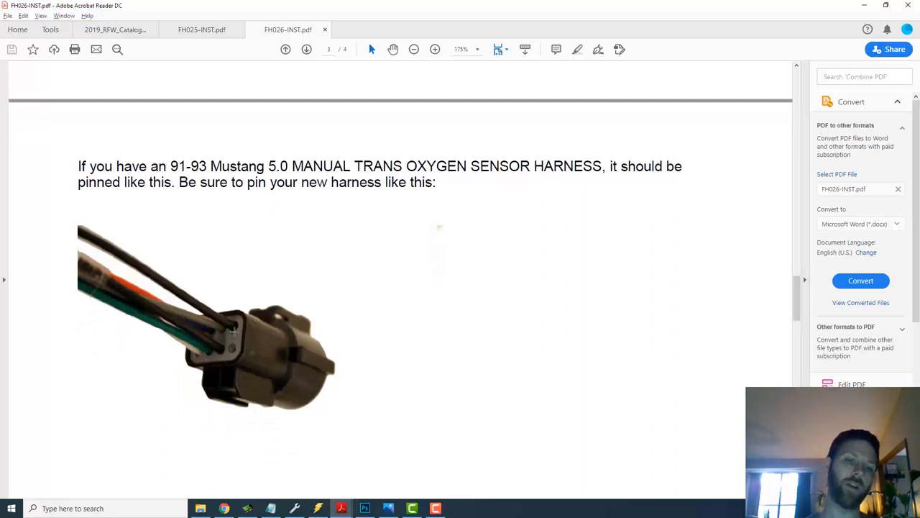
pyautogui.moveTo(222, 351)
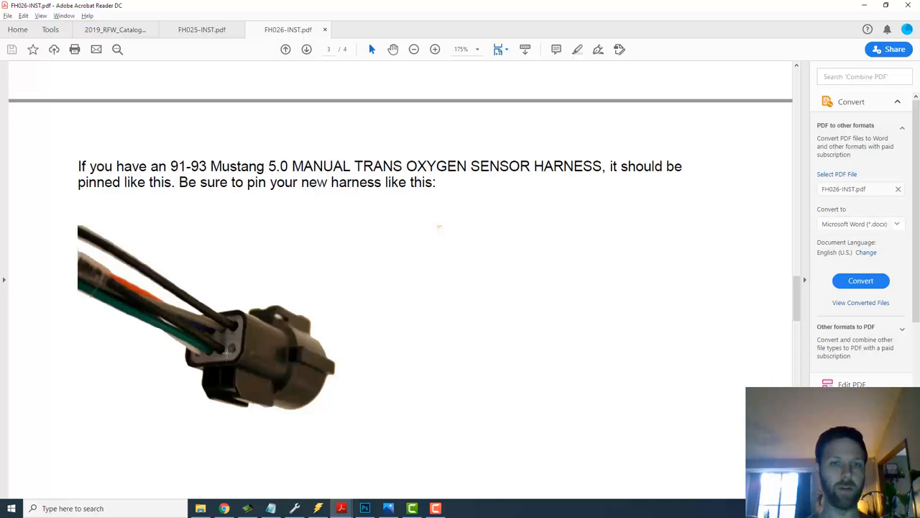
pyautogui.moveTo(460, 299)
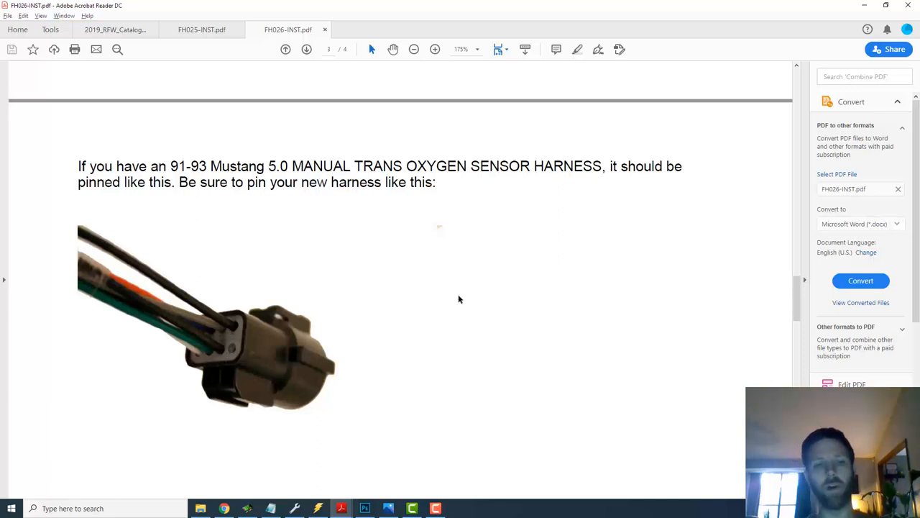
pyautogui.moveTo(373, 334)
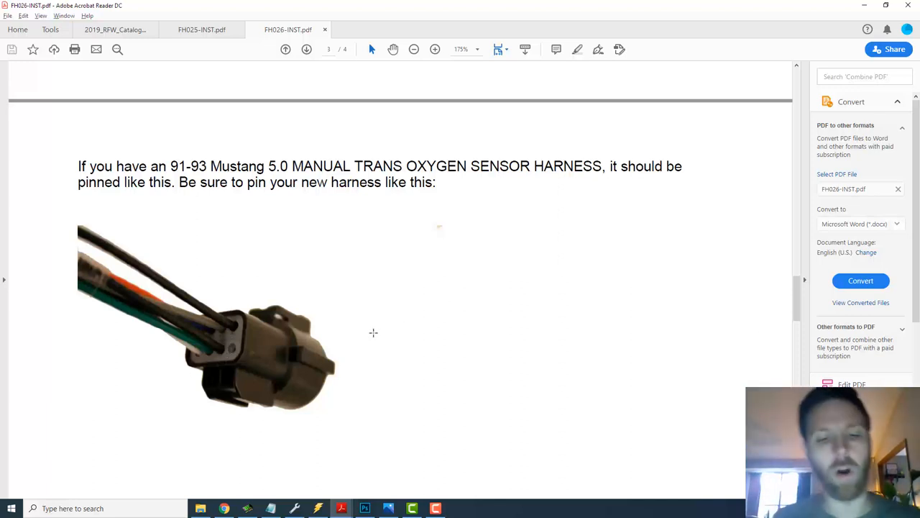
pyautogui.moveTo(296, 481)
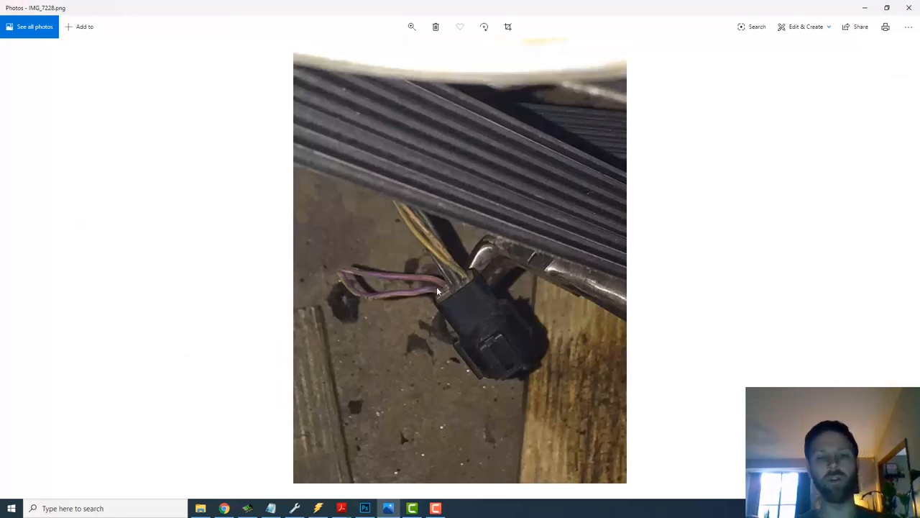
# Step: Switch to the Photos harness connector picture with purple wires for comparison
pyautogui.click(342, 508)
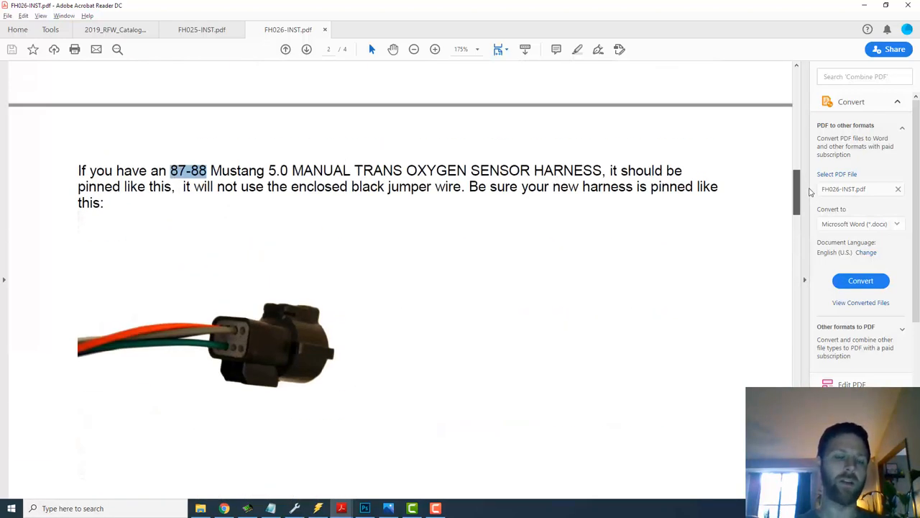
# Step: Scroll the FH026 guide down to the 89-90 Mustang 5.0 oxygen sensor harness pinning page
pyautogui.scroll(-3)
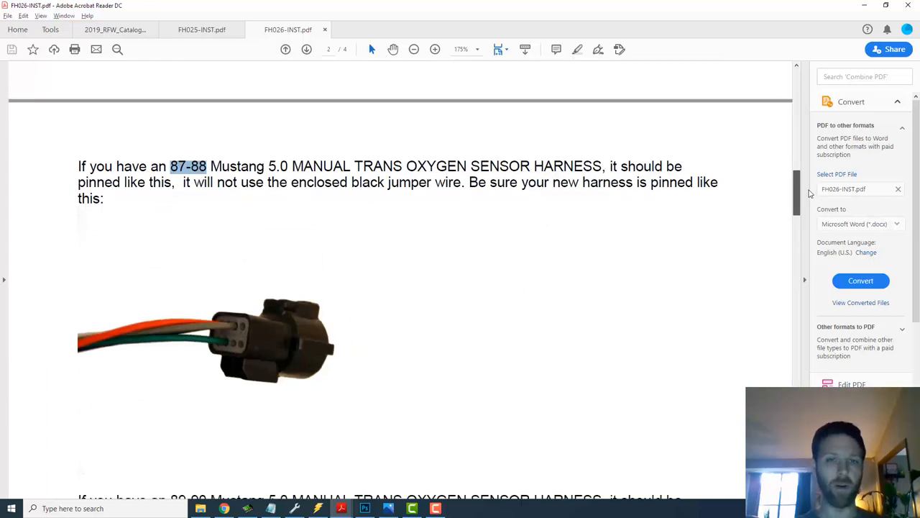
pyautogui.scroll(-3)
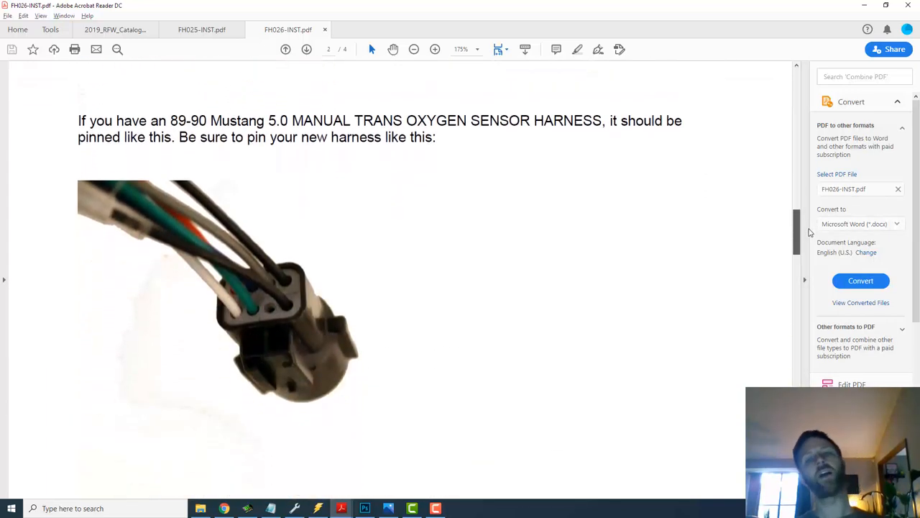
pyautogui.scroll(-3)
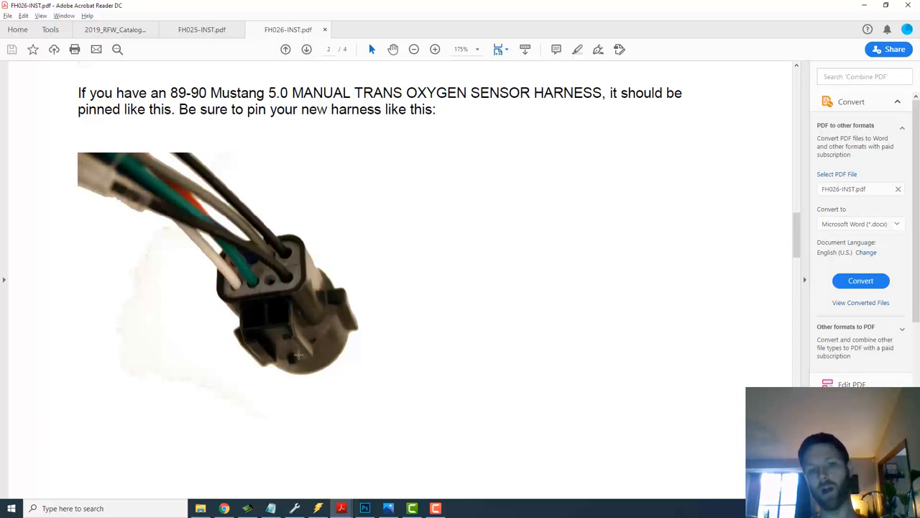
pyautogui.moveTo(296, 304)
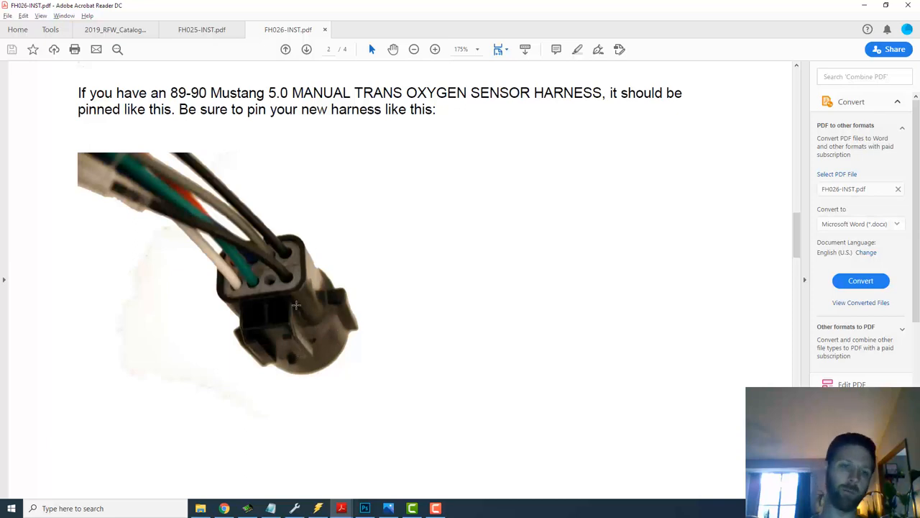
pyautogui.moveTo(285, 276)
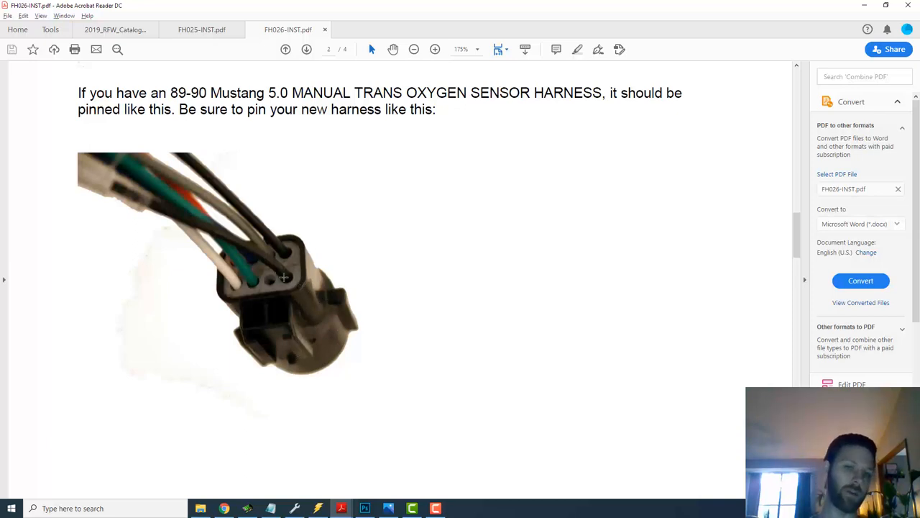
pyautogui.moveTo(299, 285)
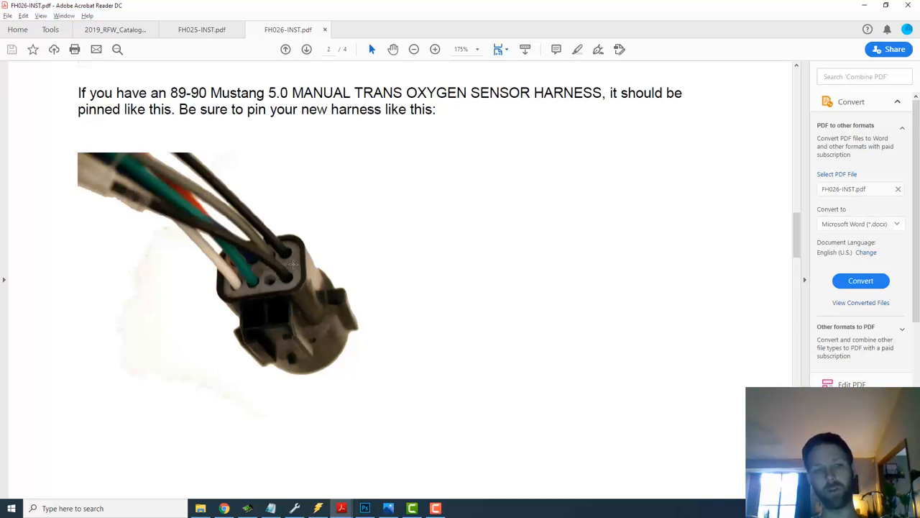
pyautogui.moveTo(334, 296)
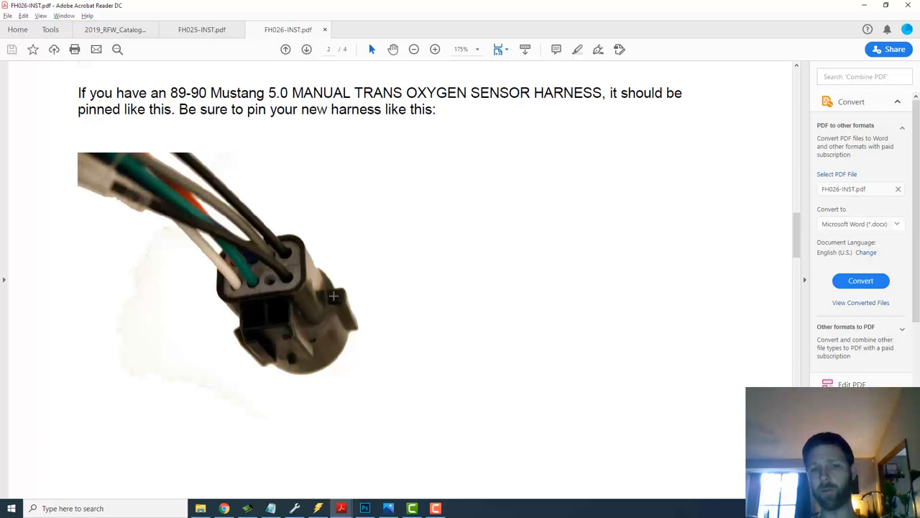
pyautogui.moveTo(291, 262)
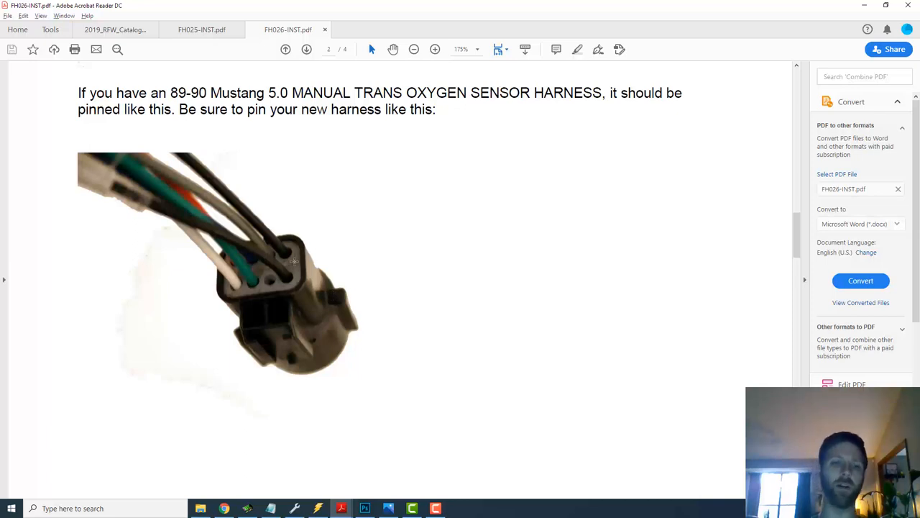
pyautogui.moveTo(203, 276)
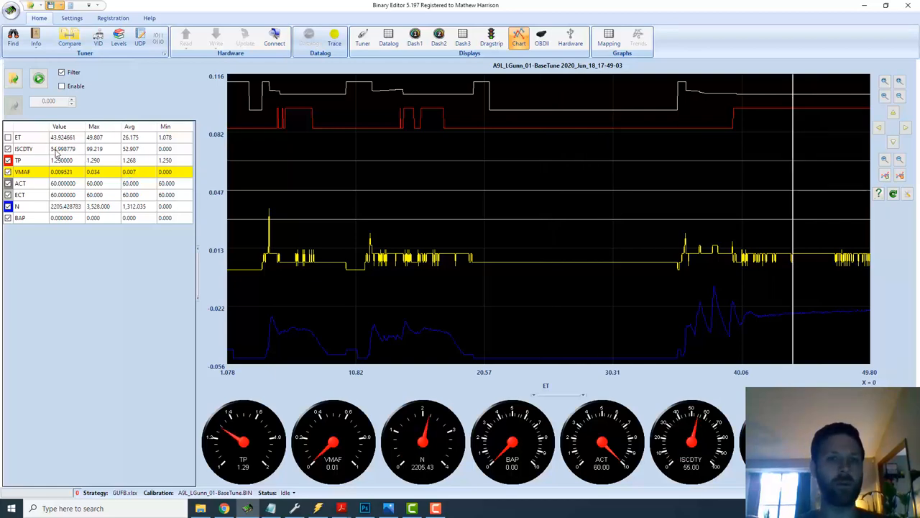
# Step: Show the Idle - ISC scalars, read the ISC duty cycle minimum (PMMISC), then return to the TPS list
pyautogui.click(364, 37)
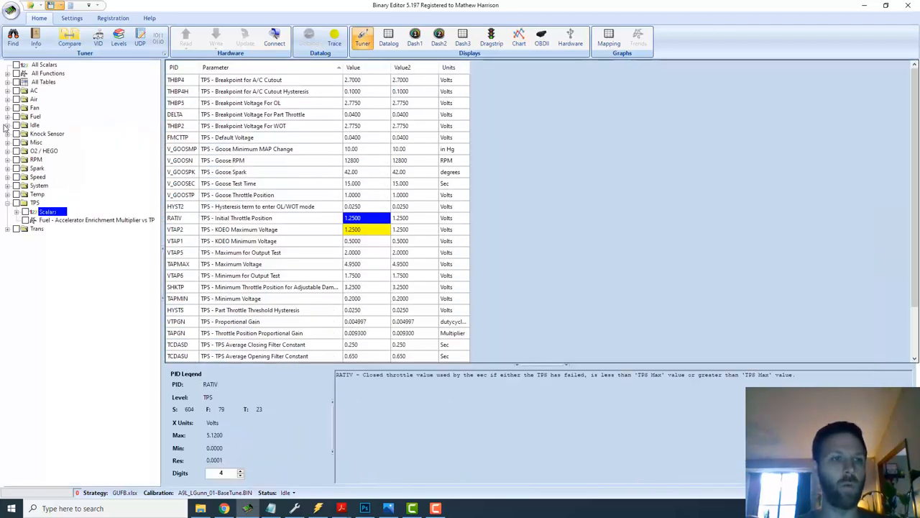
pyautogui.click(5, 124)
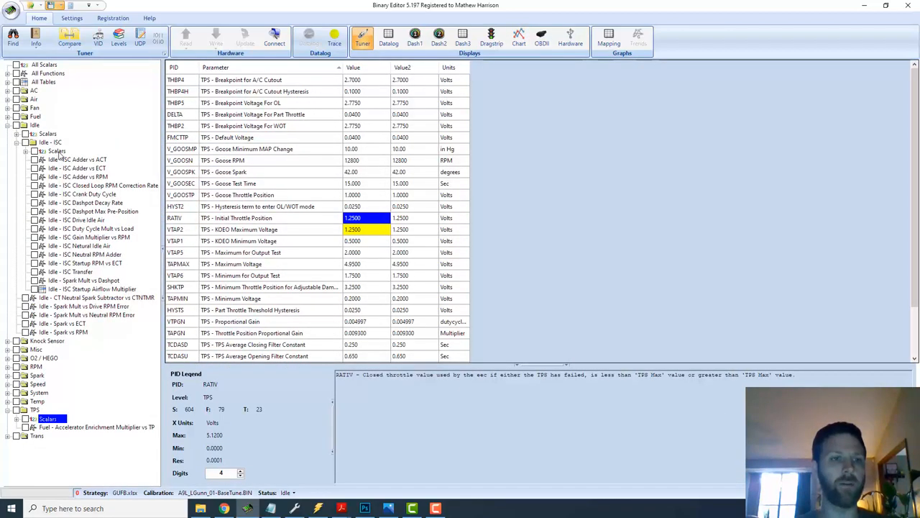
pyautogui.click(57, 151)
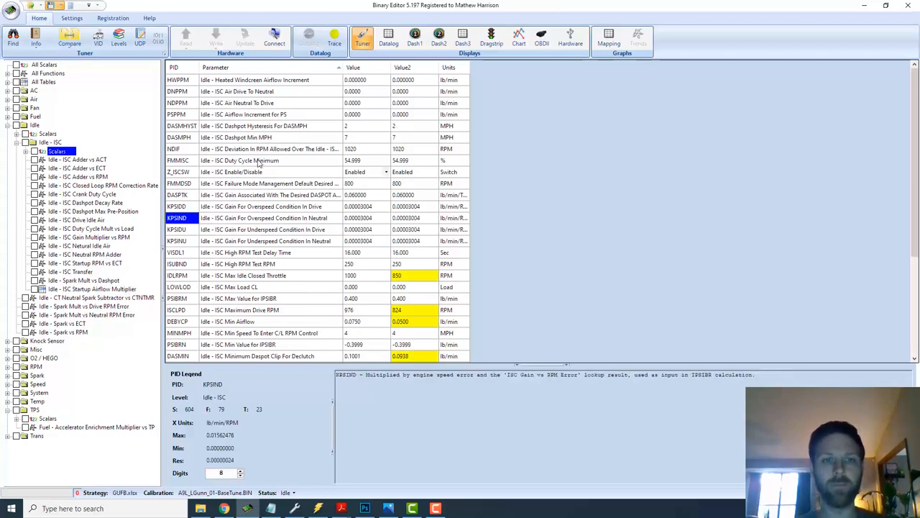
pyautogui.click(258, 160)
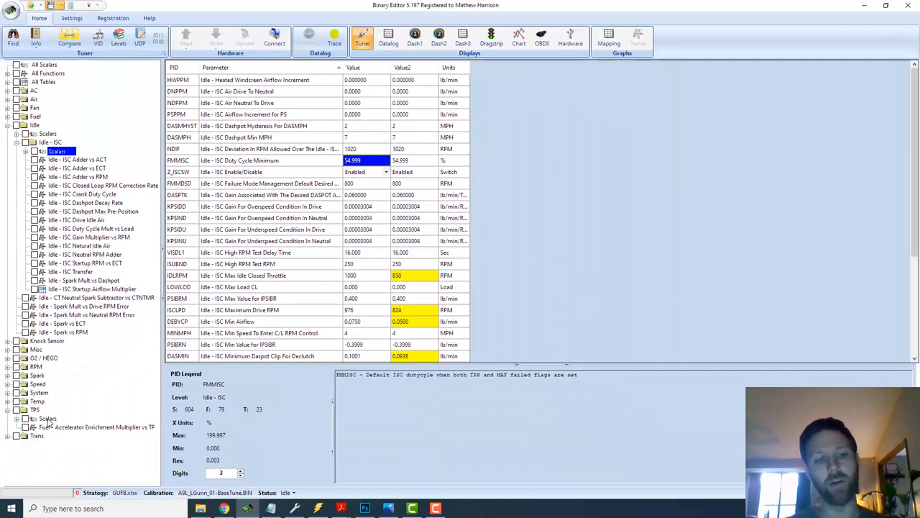
pyautogui.click(32, 418)
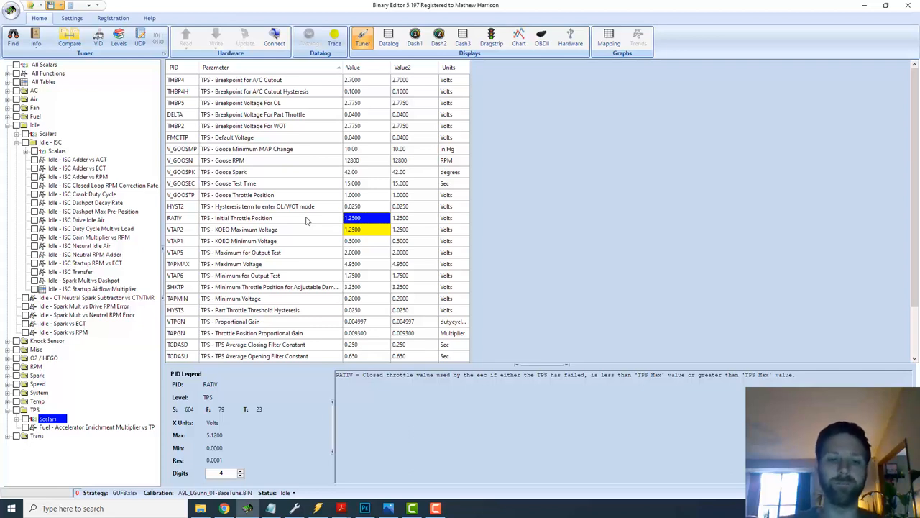
pyautogui.moveTo(377, 191)
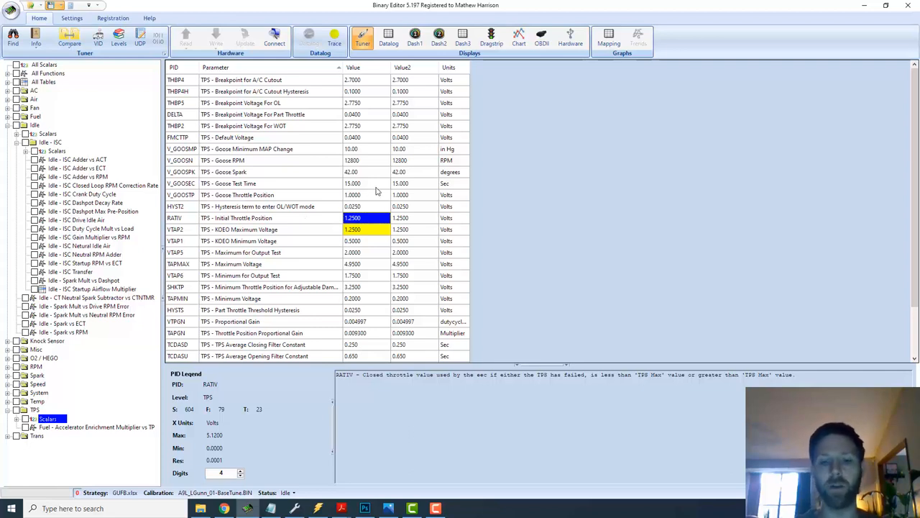